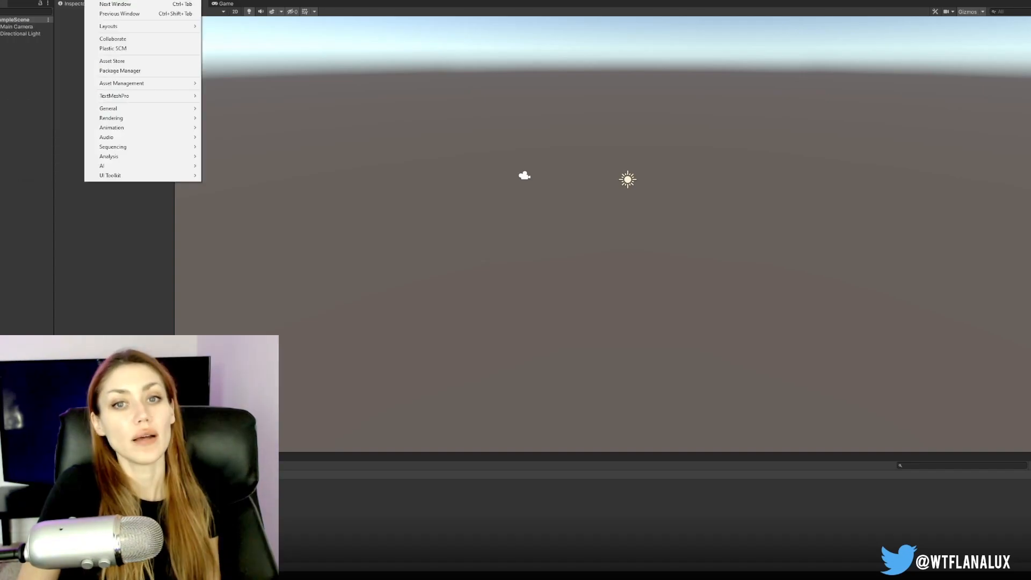
Step: Install the Cinemachine package from the Package Manager's Unity Registry list
left_click(119, 71)
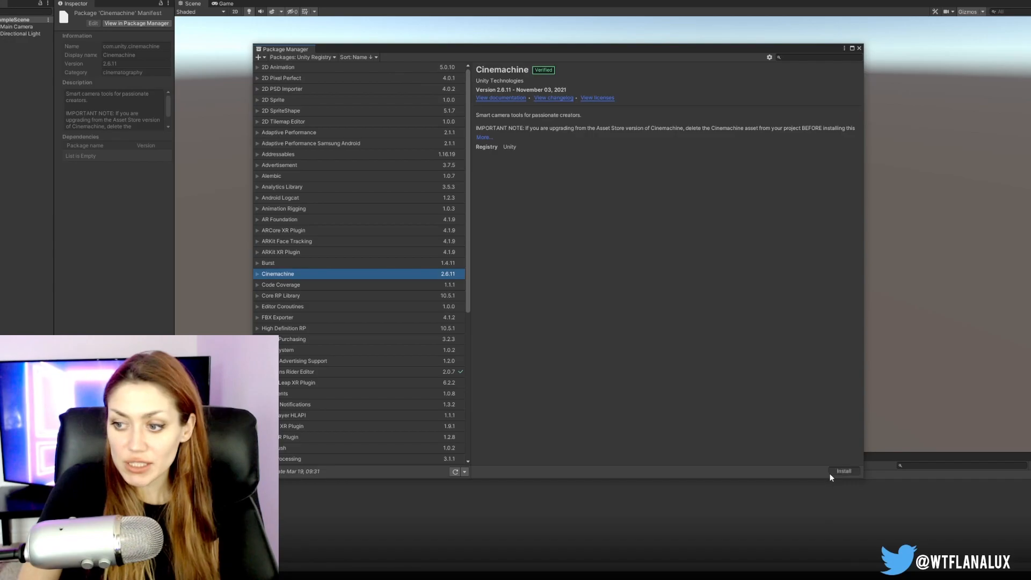
left_click(844, 471)
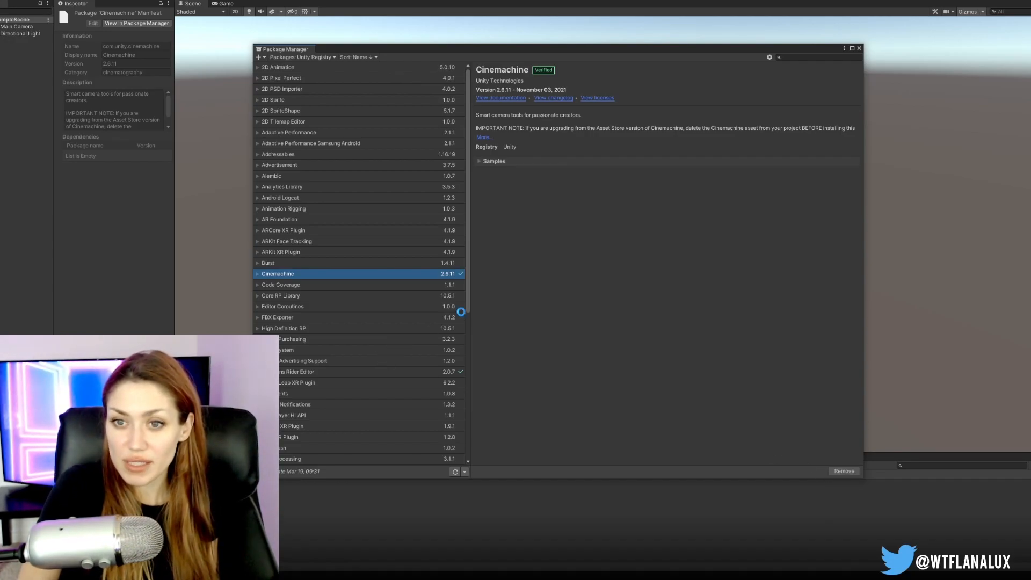
left_click(859, 49)
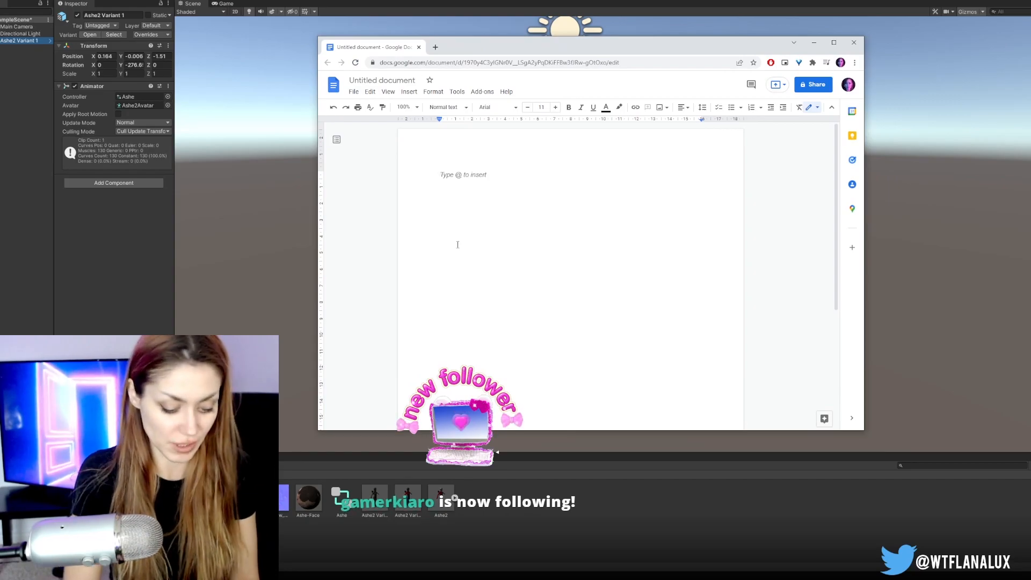
Step: Draft the SUPER CASUAL JAM PLAN doc listing punching, health for player and enemies, varied attacks and stamina
type("SUPER CASUAL")
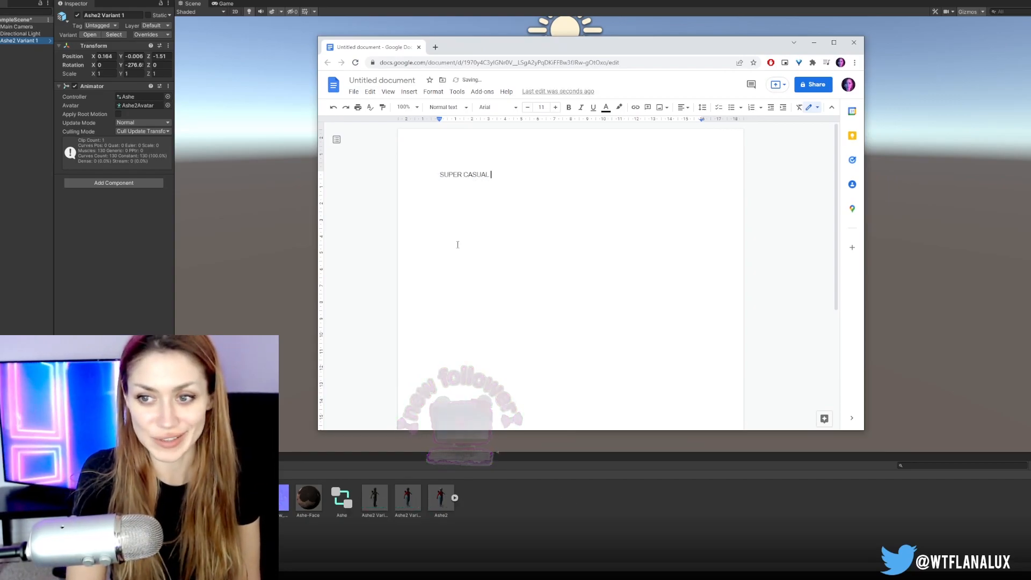
type("JAM PLAN")
left_click(525, 224)
type("Doing actions (pi")
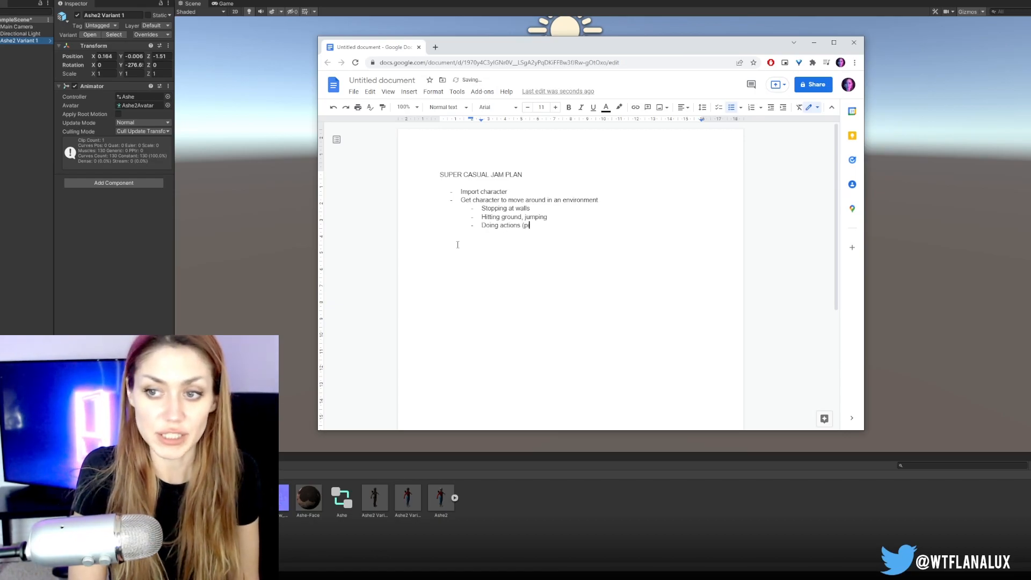
type("unching, jumping running)")
type("Health for")
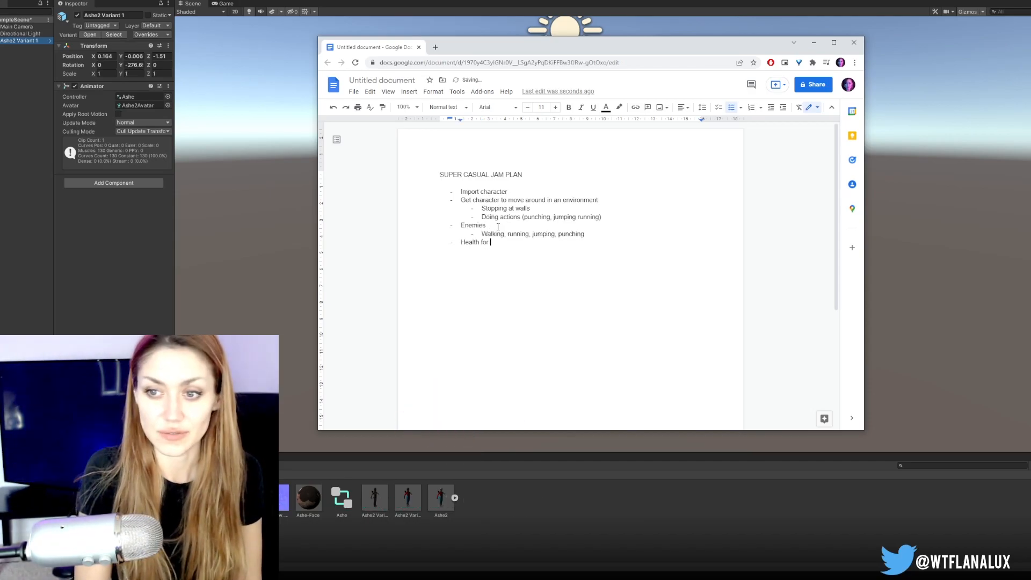
type("player and enemies")
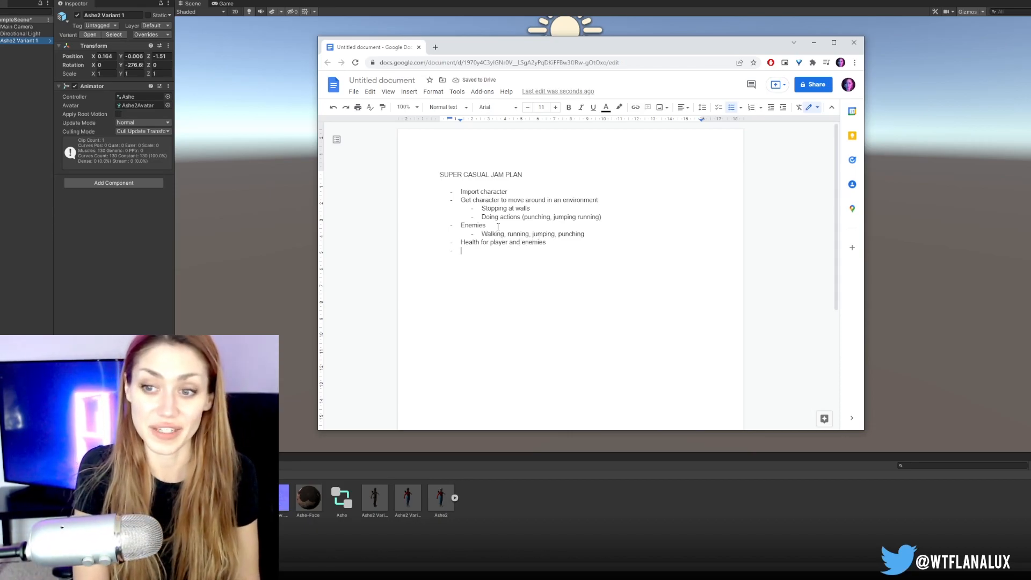
type("Varied attacks, stamina")
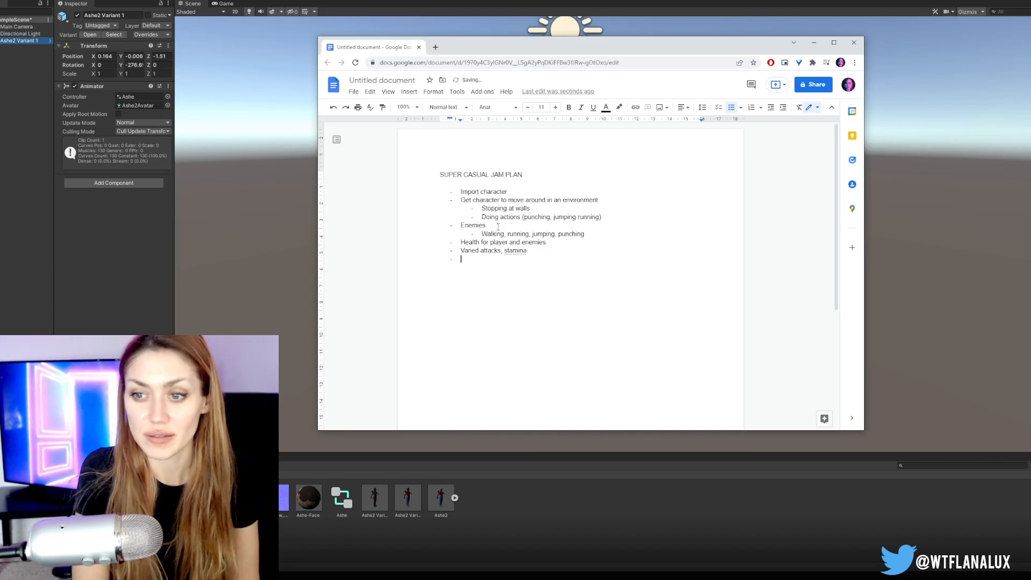
type("St")
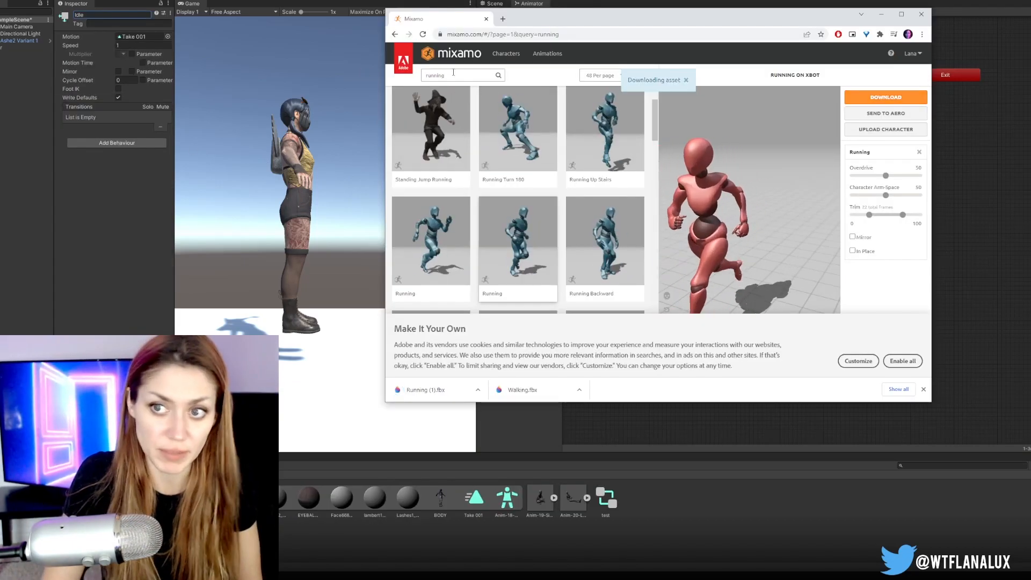
Step: Search Mixamo for 'punching' and pick a punching animation from the results
type("punching")
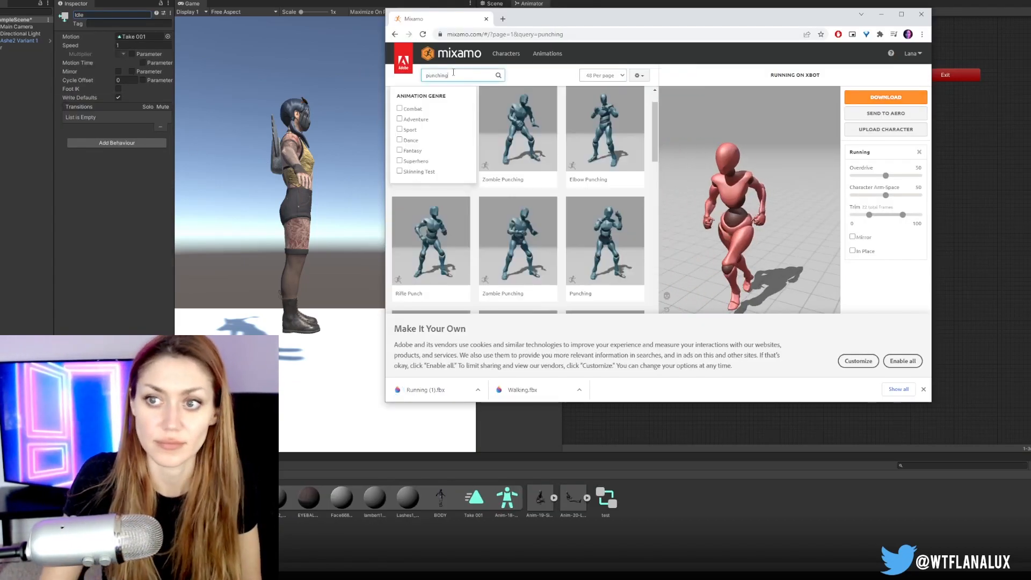
left_click(885, 97)
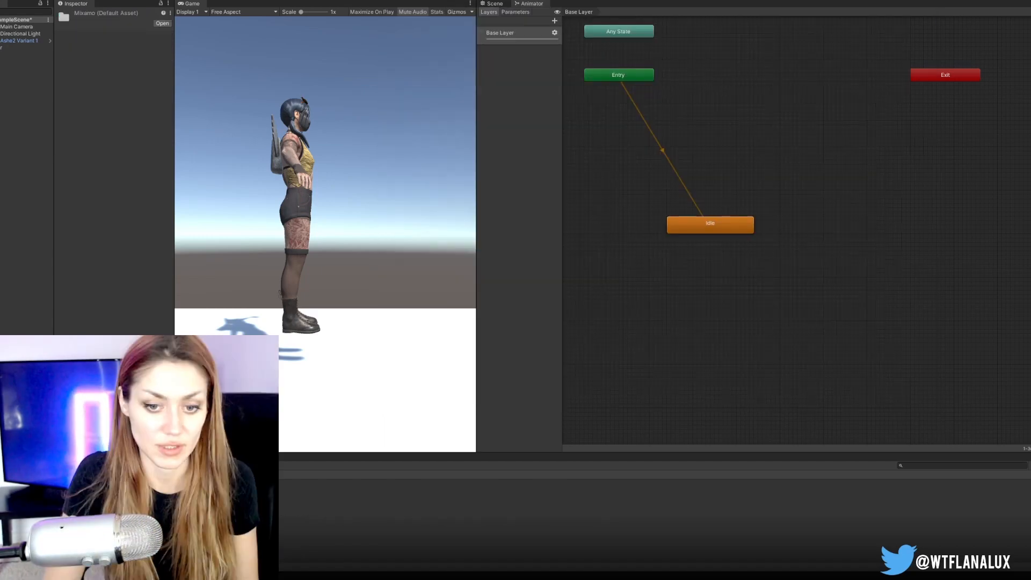
Step: Set the Walking import's rig to Humanoid and adjust its clip's root motion options
left_click(141, 50)
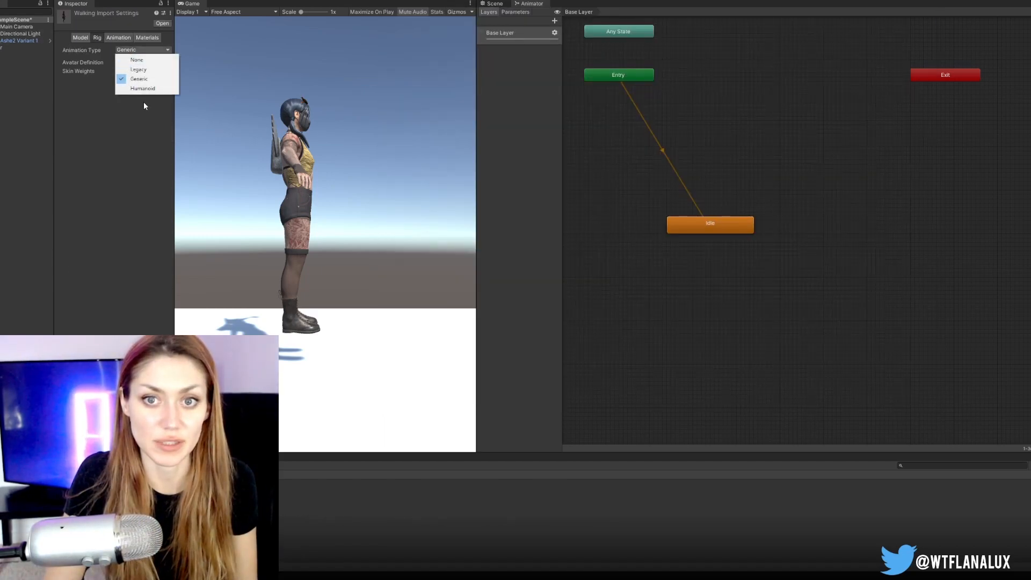
left_click(143, 88)
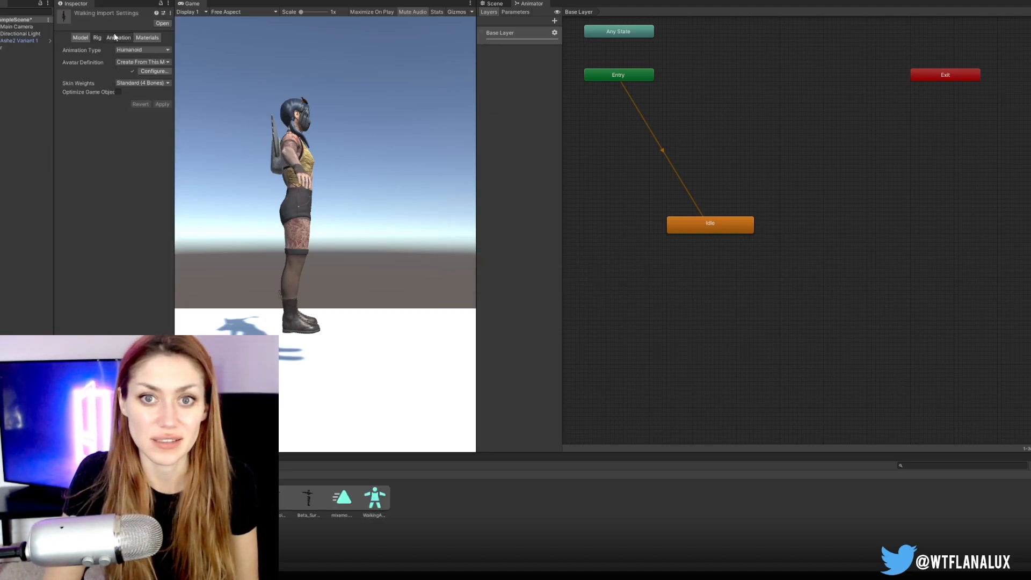
left_click(115, 38)
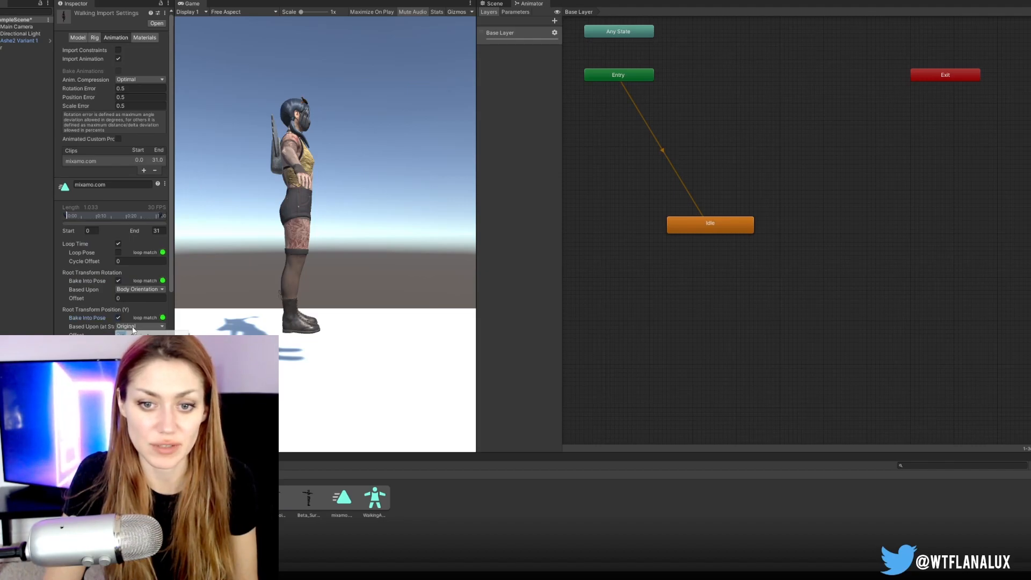
left_click(125, 289)
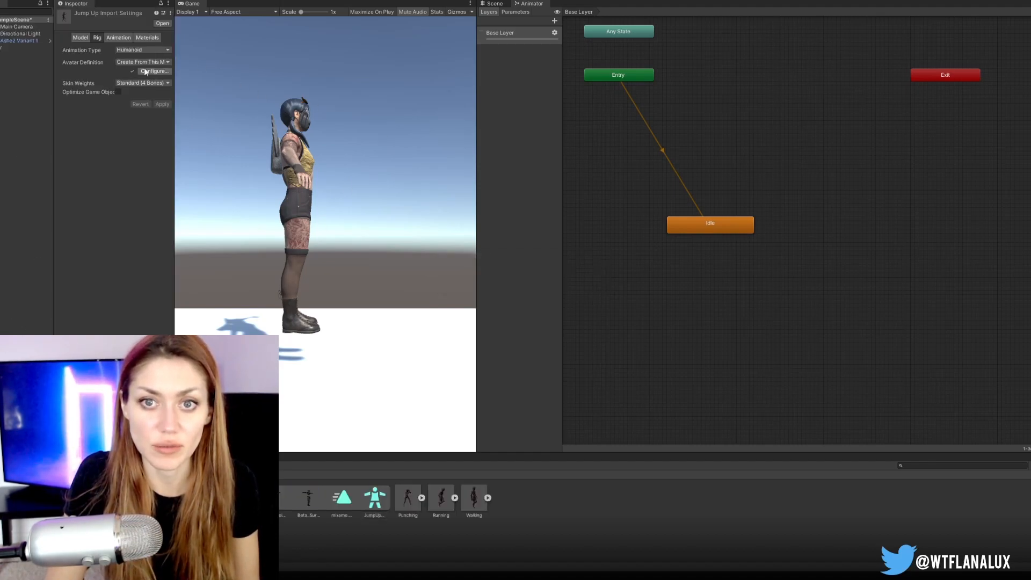
Step: Adjust the Jump Up import's animation clip settings the same way
left_click(115, 38)
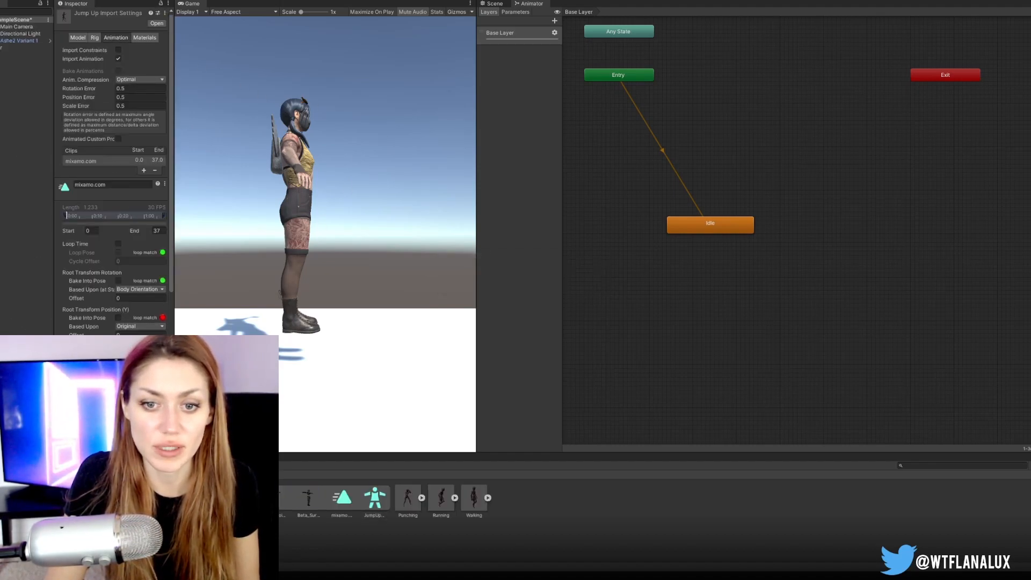
left_click(118, 244)
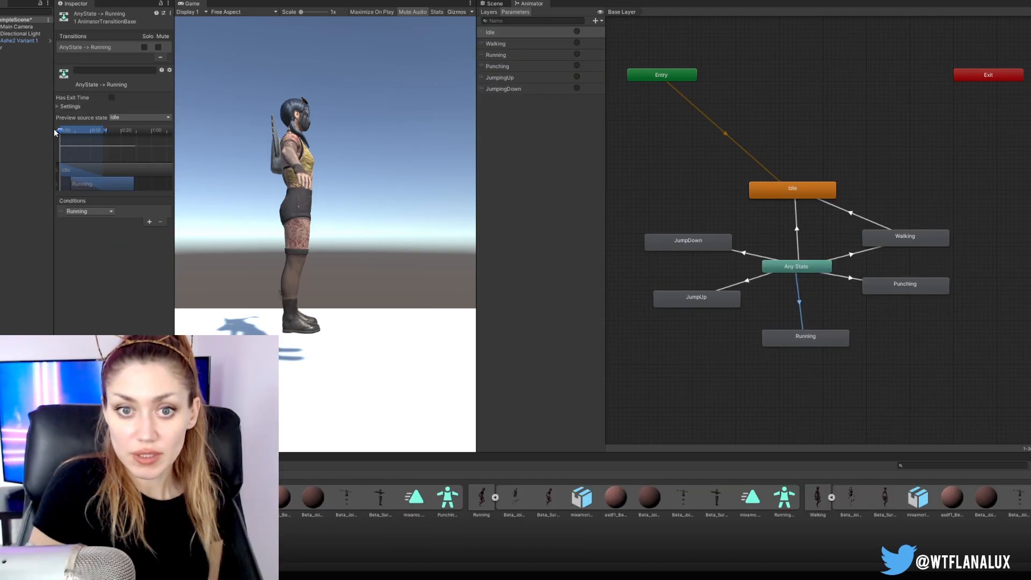
Step: Assign JumpingUp and JumpingDown as the conditions on the Any State jump transitions
left_click(86, 212)
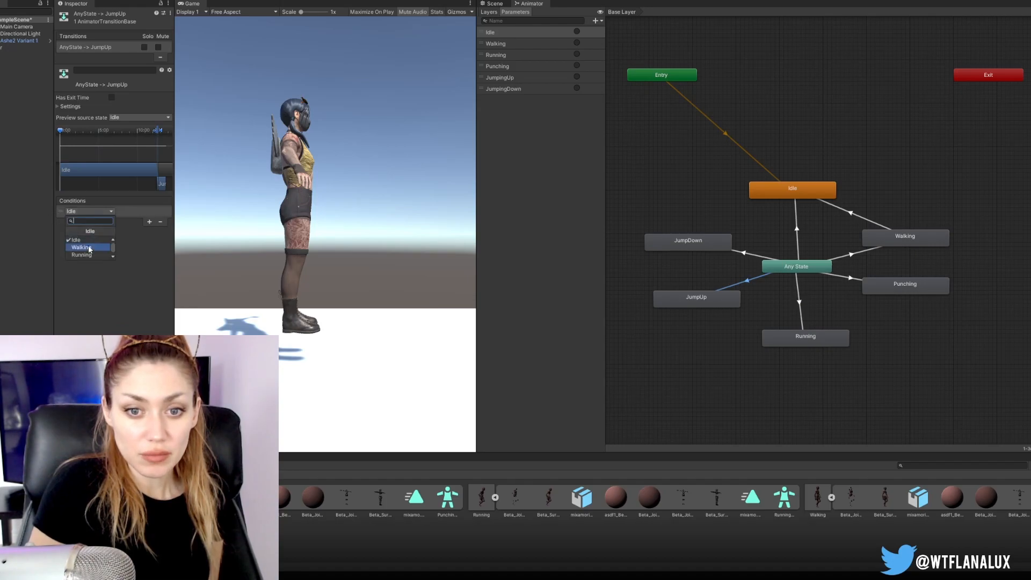
left_click(90, 257)
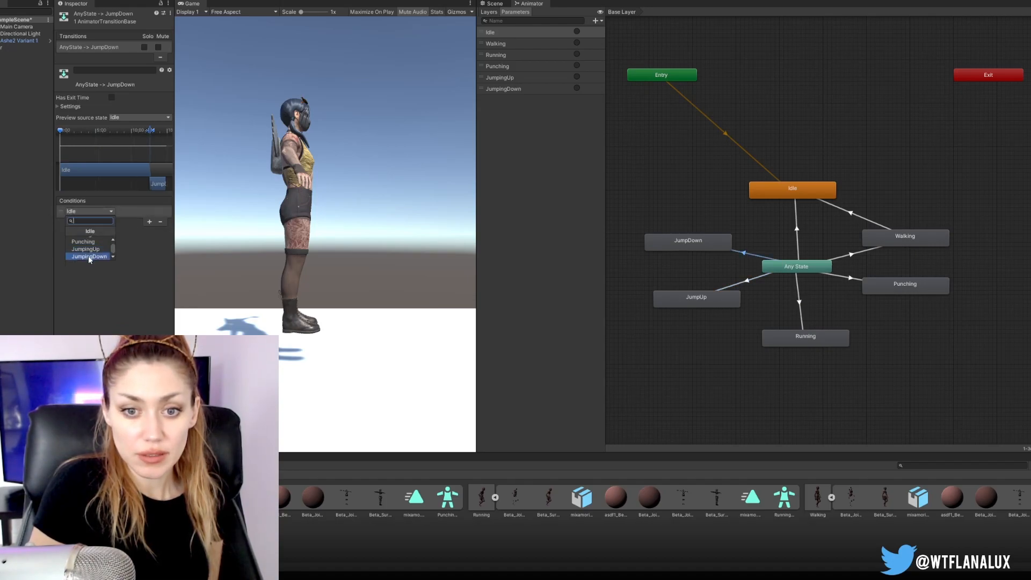
left_click(19, 40)
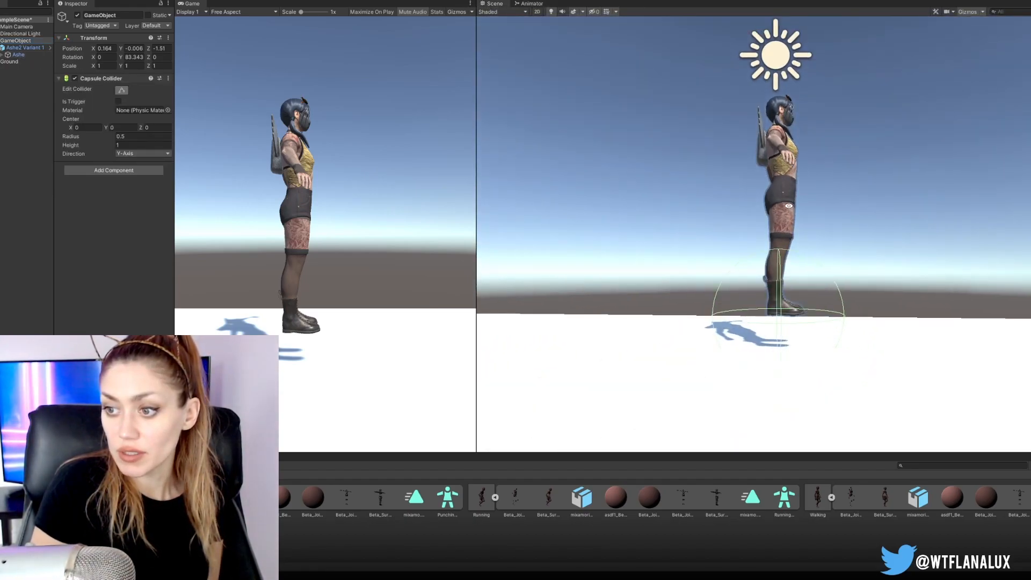
Step: Add cube walls and blocks around the character to form a simple level
left_click(24, 47)
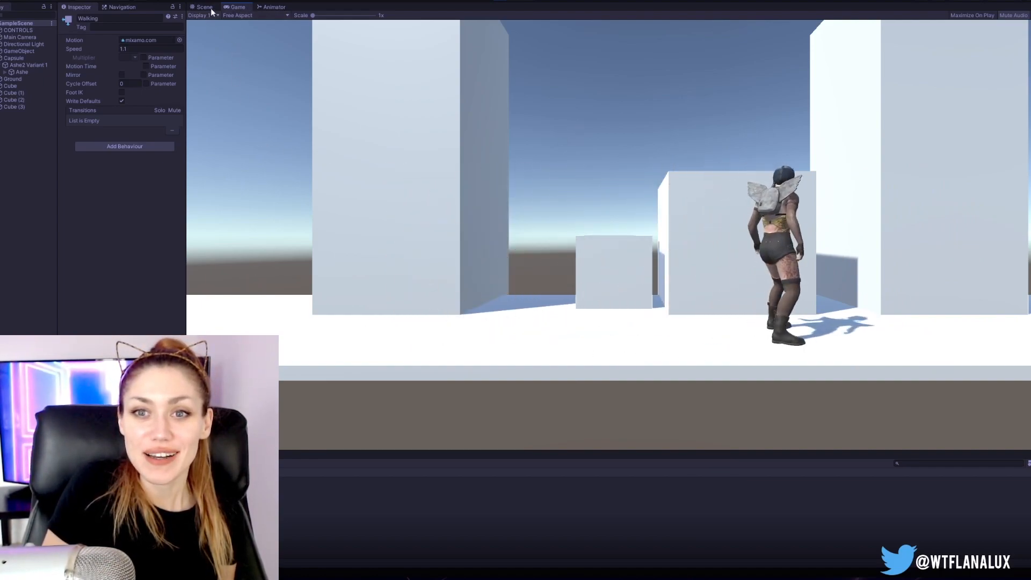
Step: Review the navigation bake settings and the nav areas of Cube (3) and the Ground
left_click(203, 7)
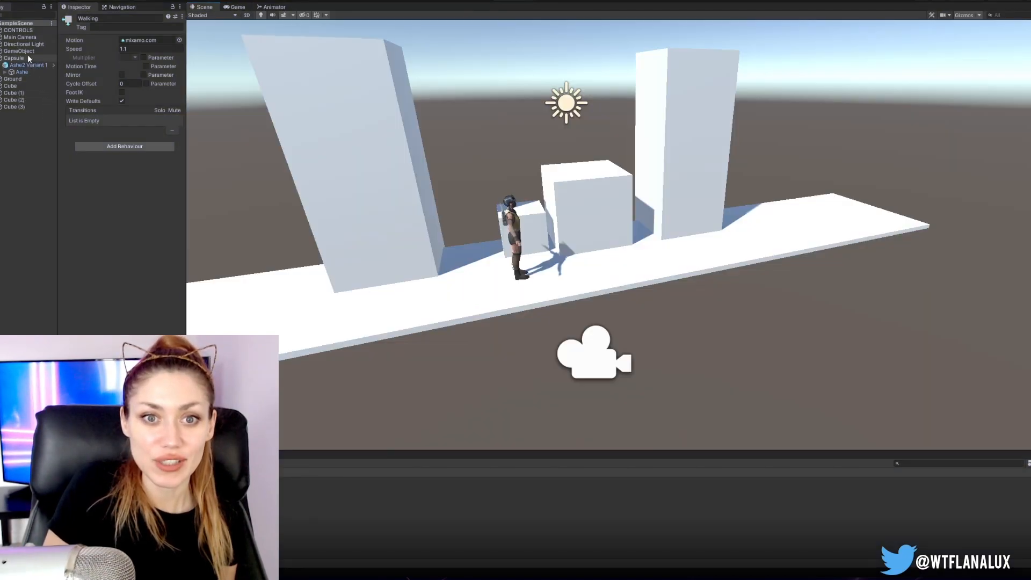
left_click(13, 58)
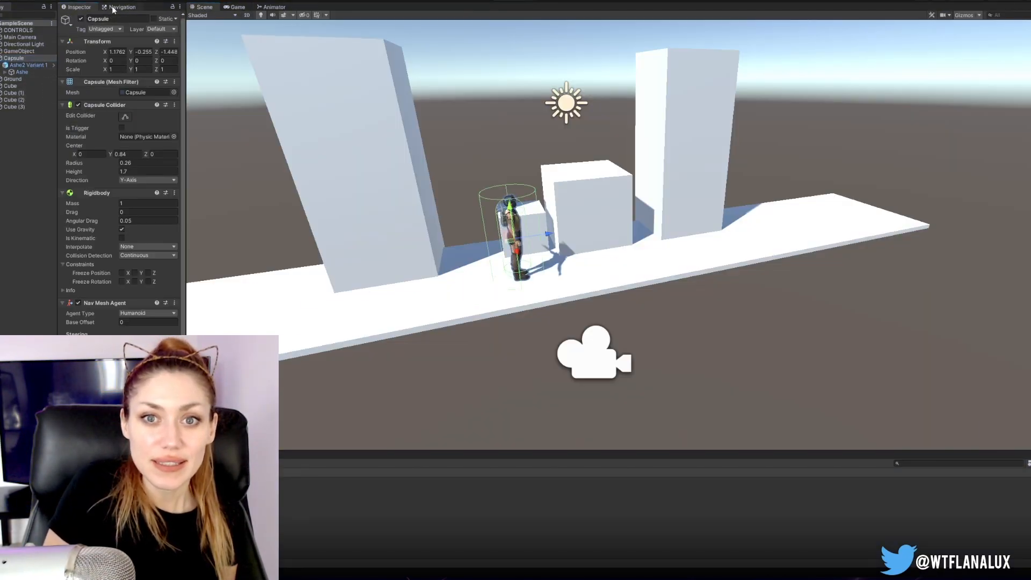
left_click(122, 7)
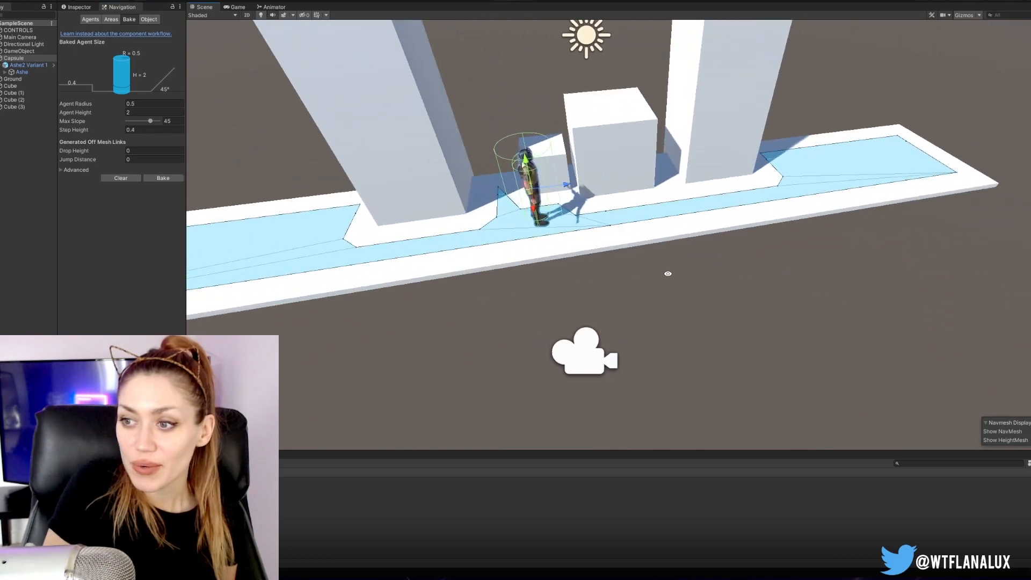
left_click(608, 142)
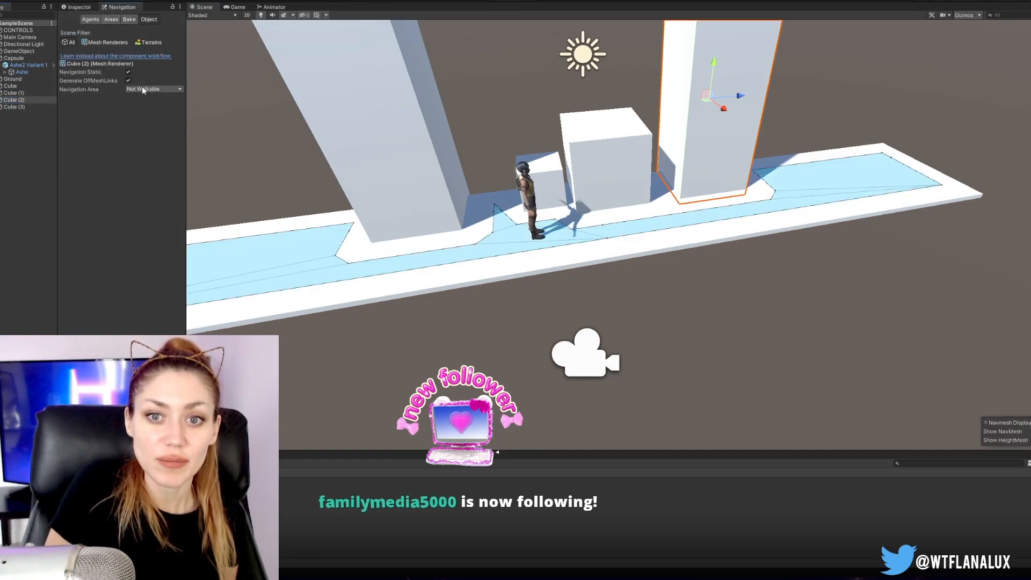
left_click(14, 106)
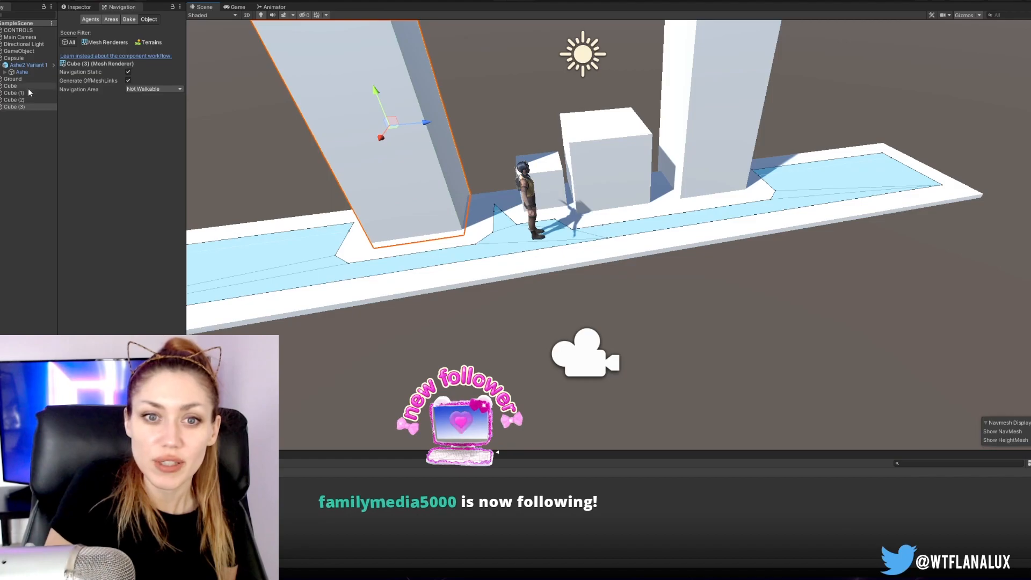
left_click(12, 78)
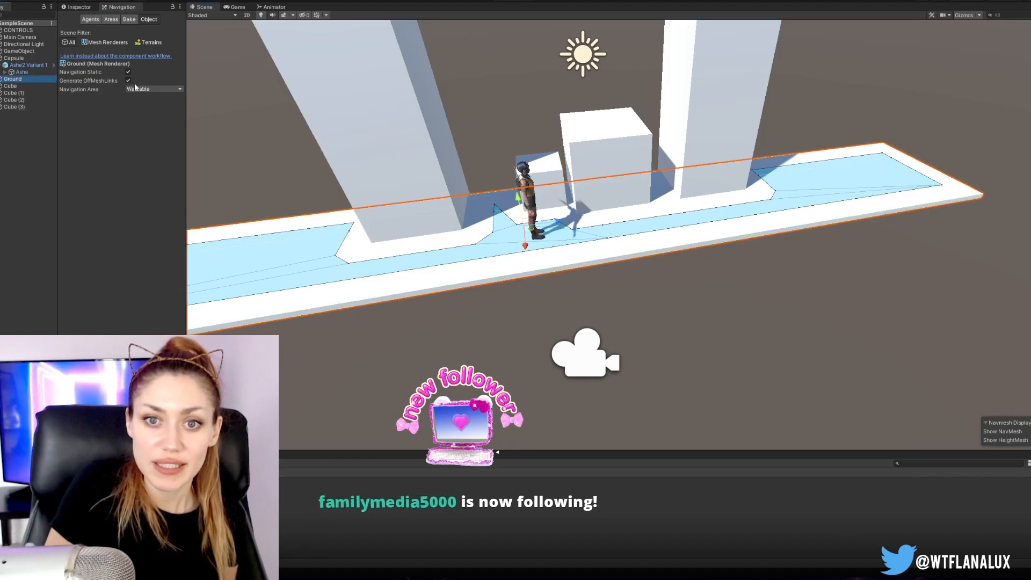
left_click(128, 20)
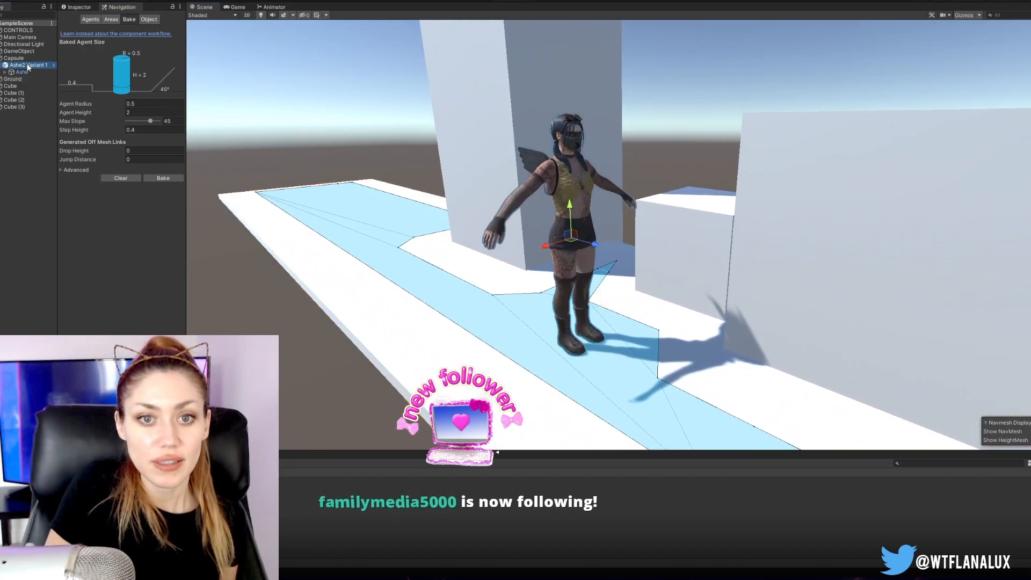
Step: Inspect the player Capsule's collider, rigidbody and nav mesh agent components
left_click(13, 58)
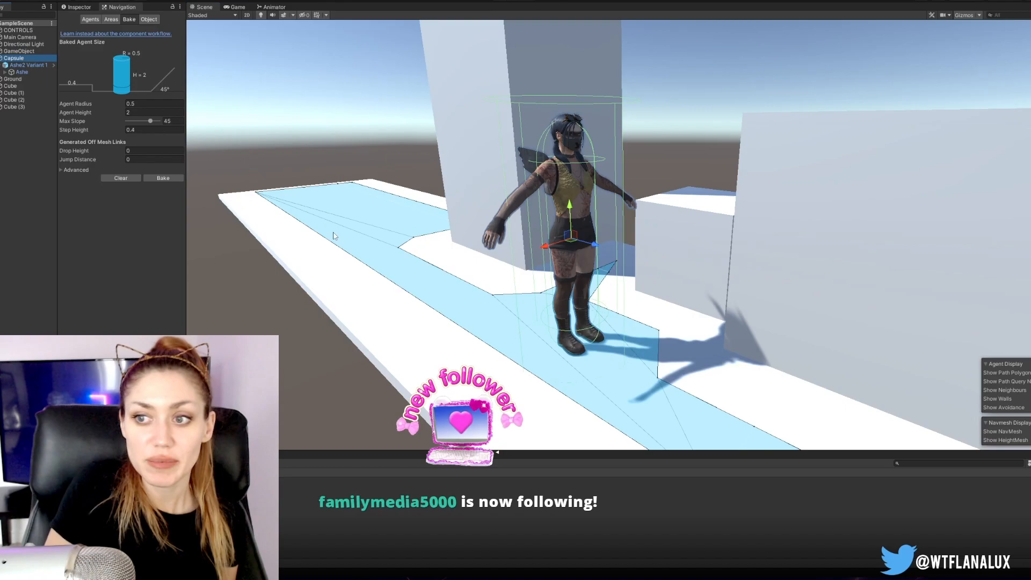
left_click(13, 58)
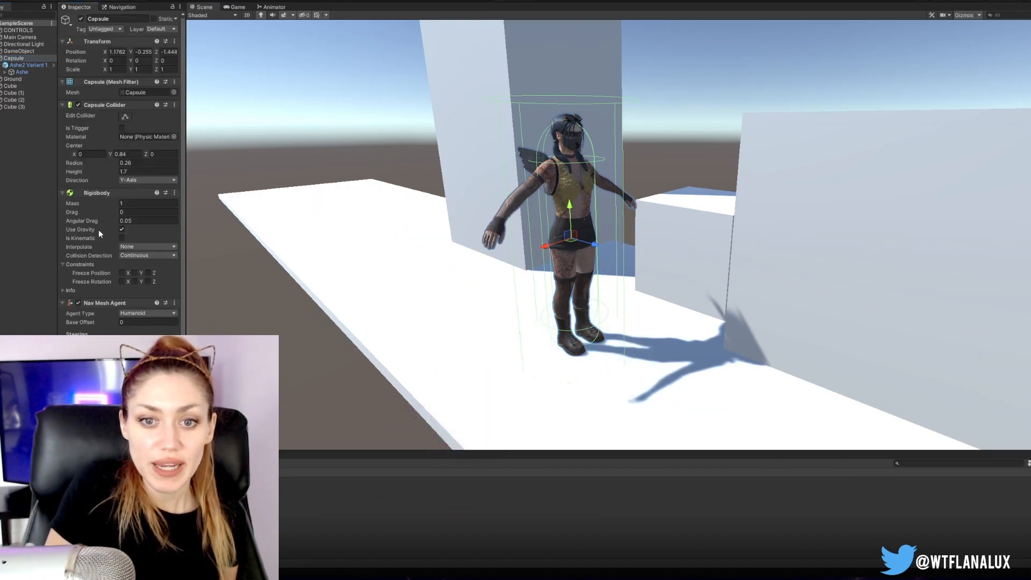
scroll("down", 3)
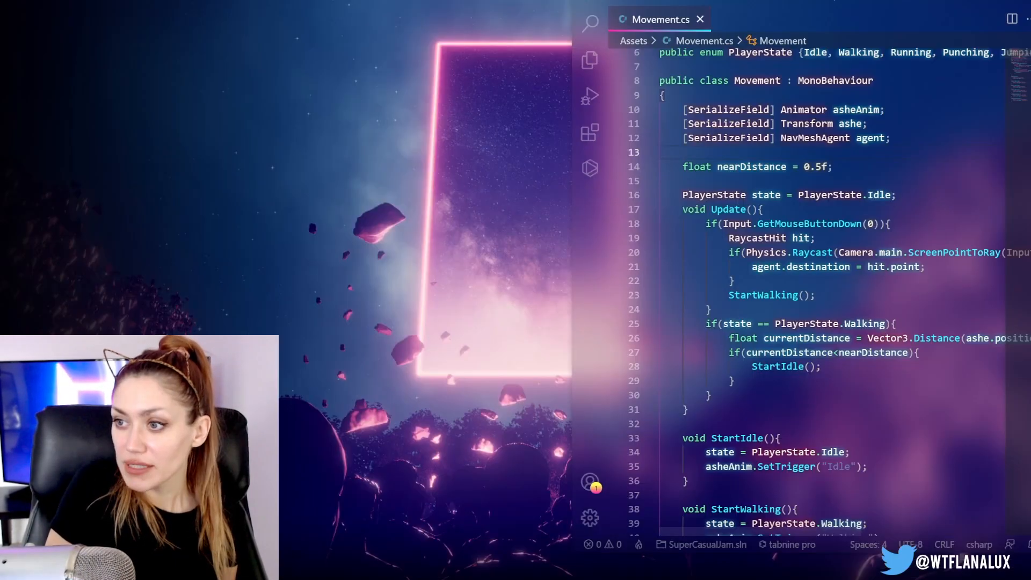
scroll("down", 3)
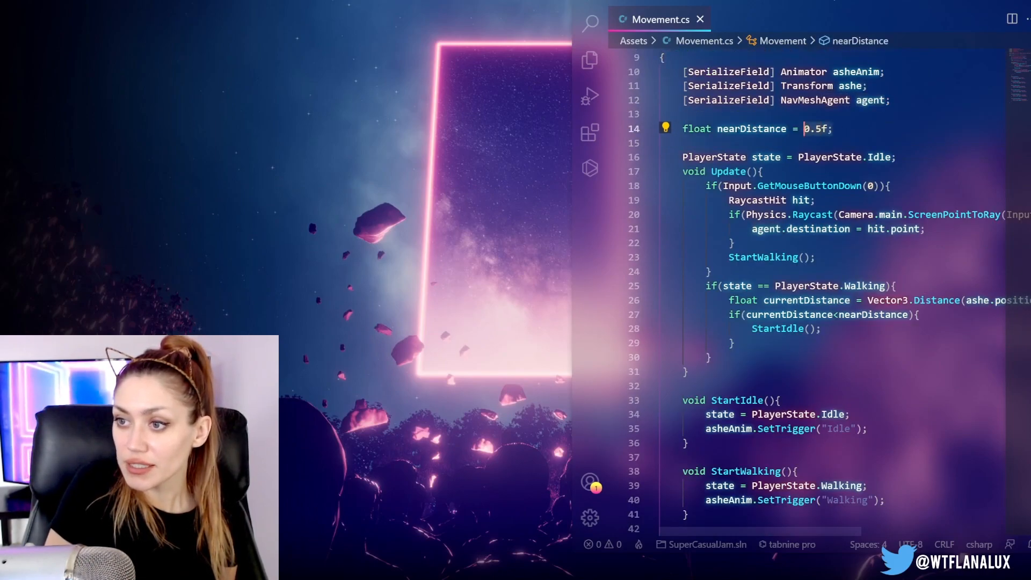
scroll("down", 3)
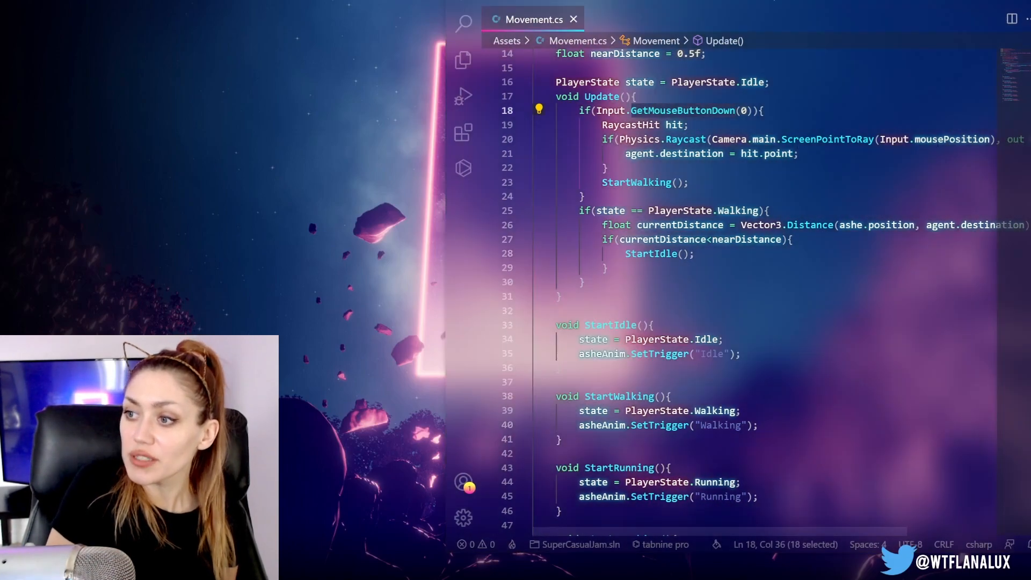
left_click(767, 153)
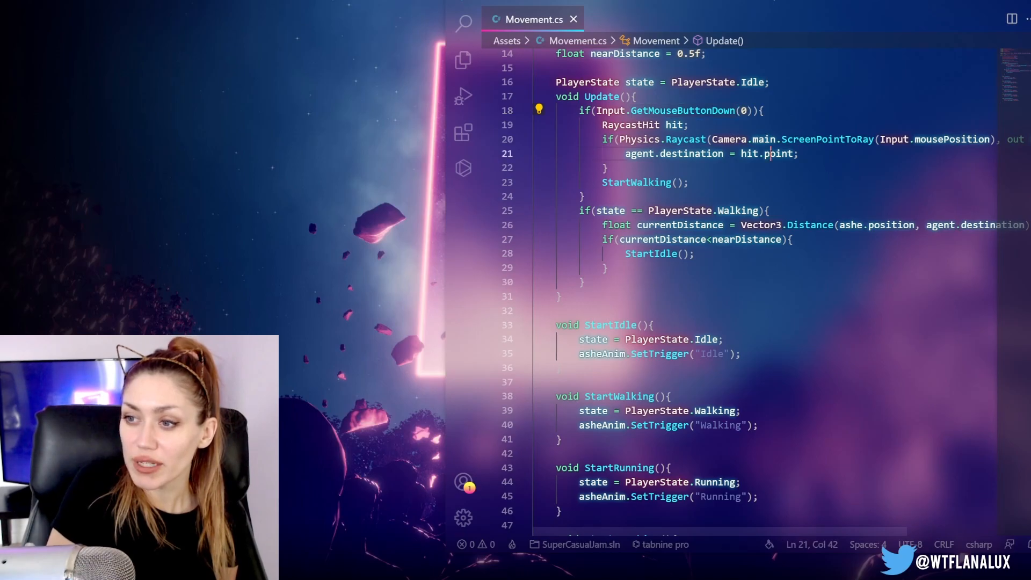
double_click(689, 154)
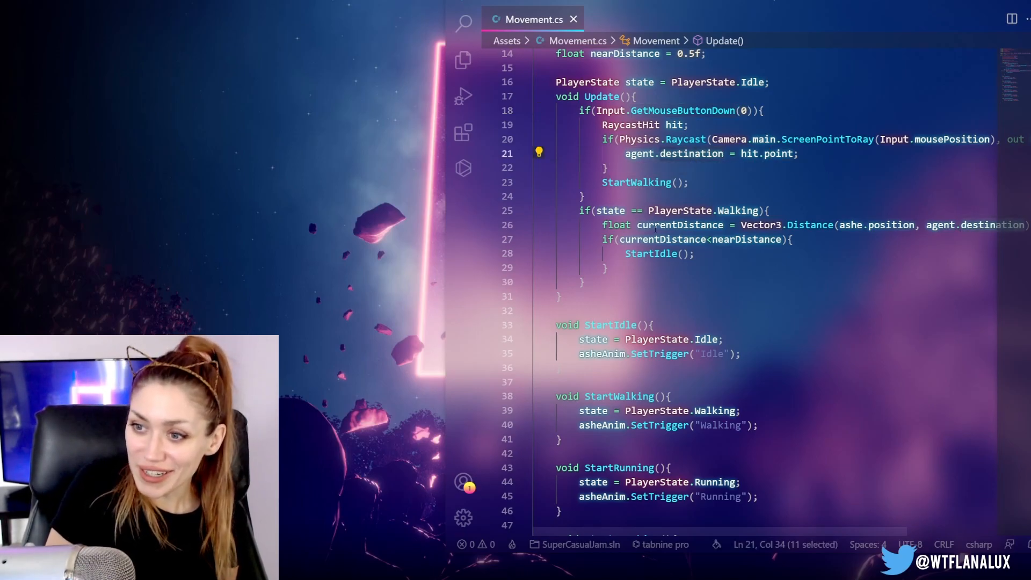
scroll("down", 3)
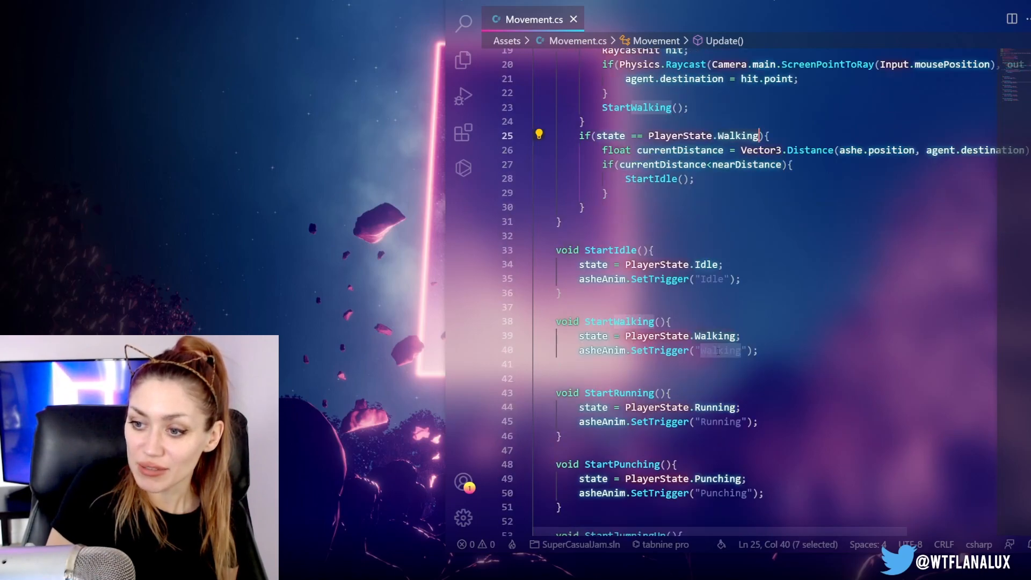
scroll("up", 3)
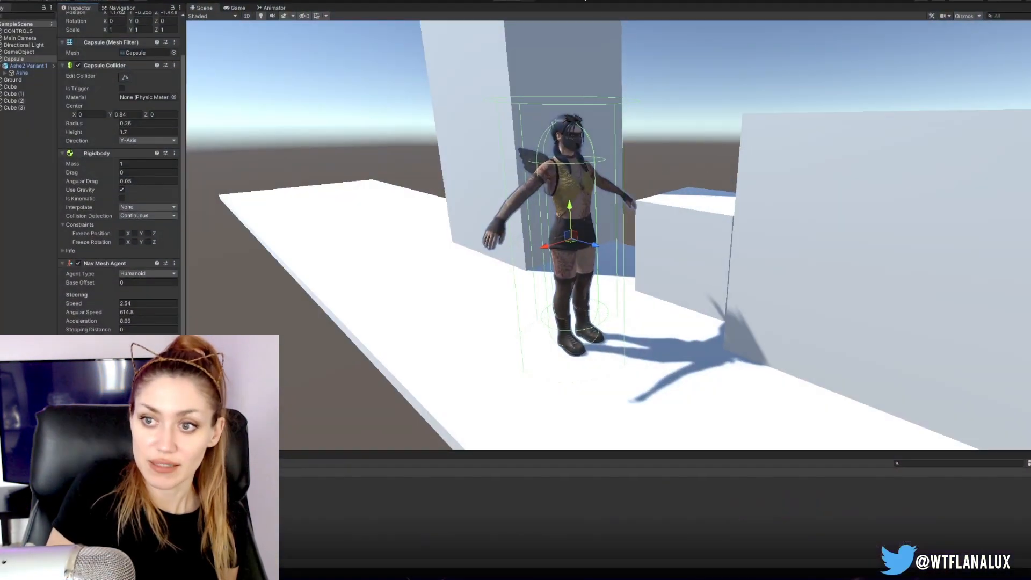
Step: Check the Capsule nav mesh agent's steering speed, angular speed and acceleration
left_click(235, 8)
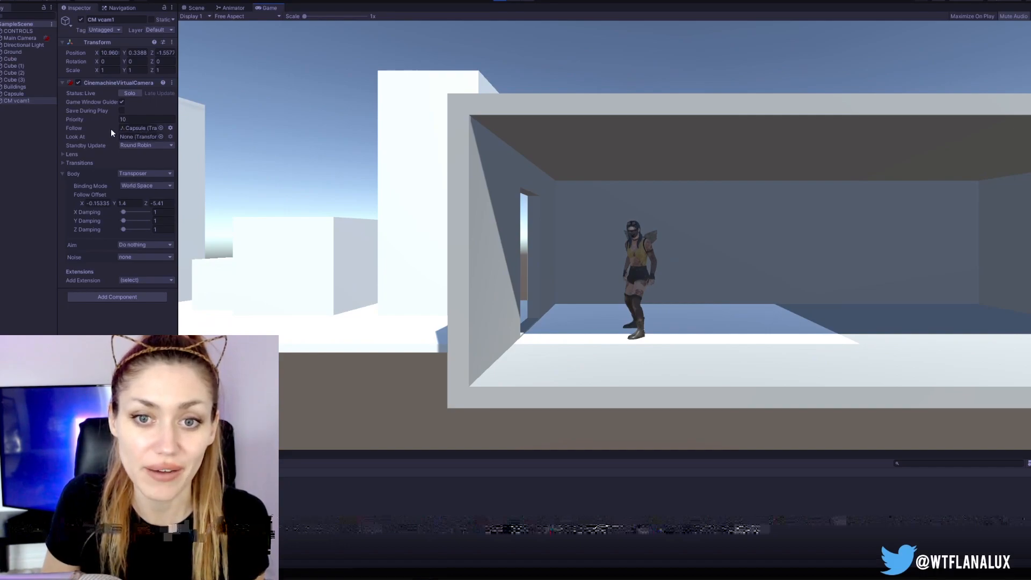
mouse_move(631, 210)
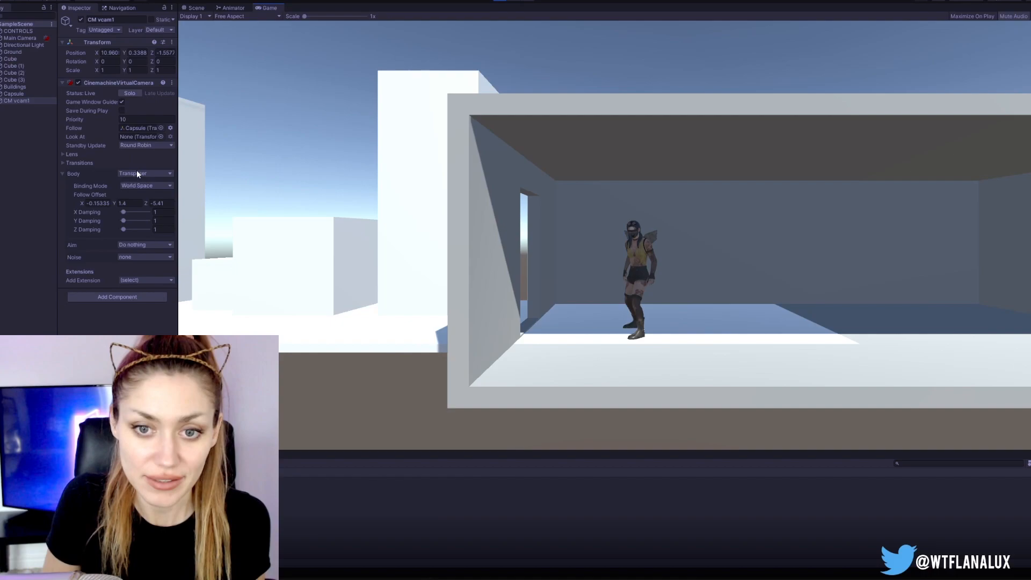
Step: Leave the virtual camera's binding mode unchanged and select the Main Camera's orthographic settings
left_click(145, 185)
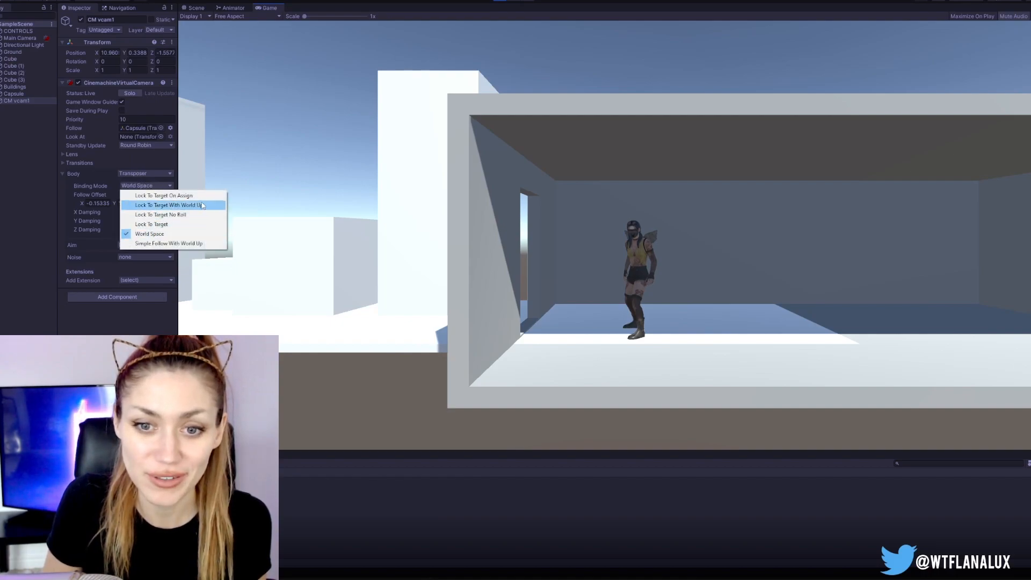
mouse_move(200, 215)
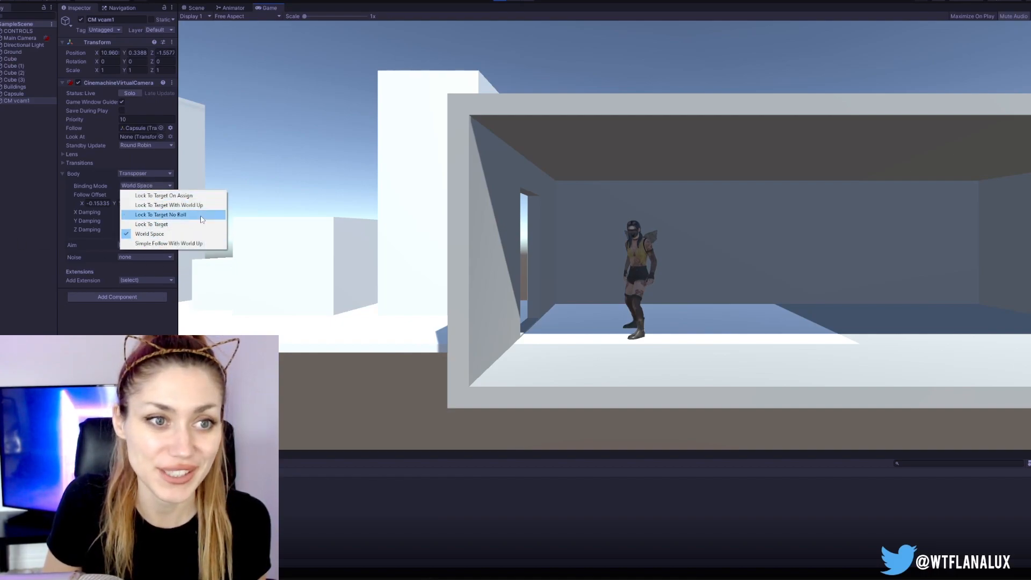
left_click(149, 233)
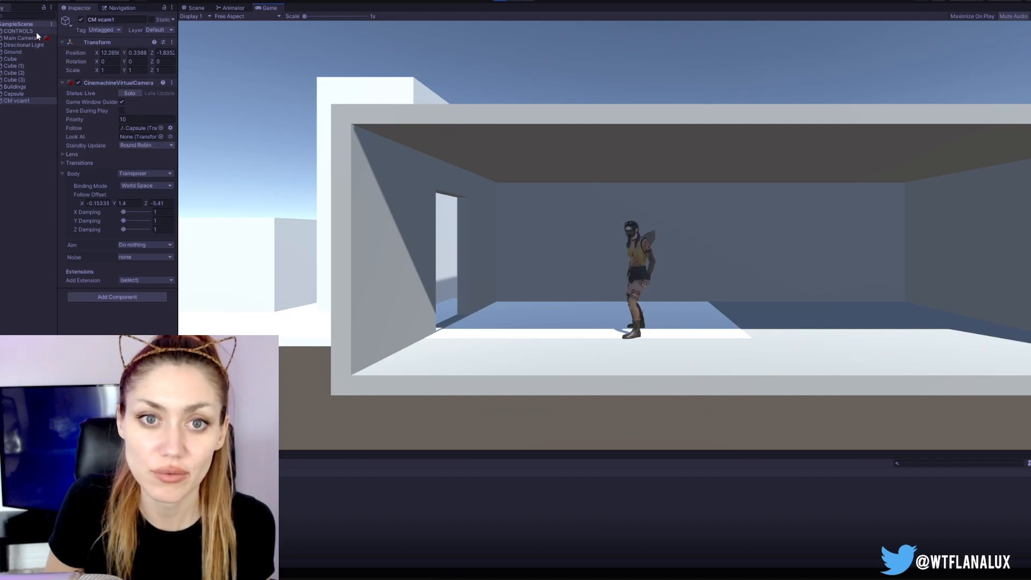
left_click(19, 38)
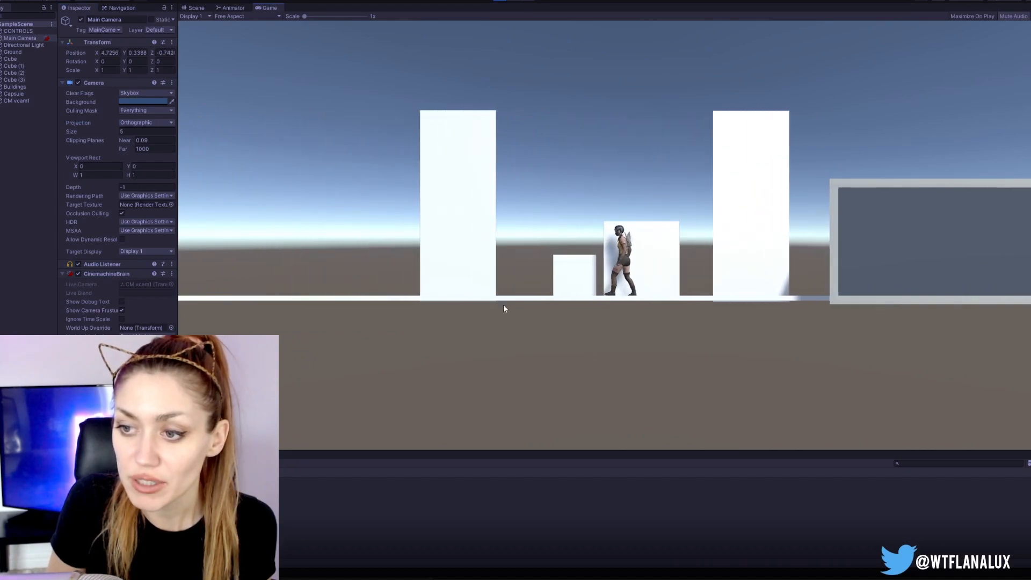
Step: Check the Any State to Searching transition's condition, then move to Movement.cs in VS Code
left_click(145, 122)
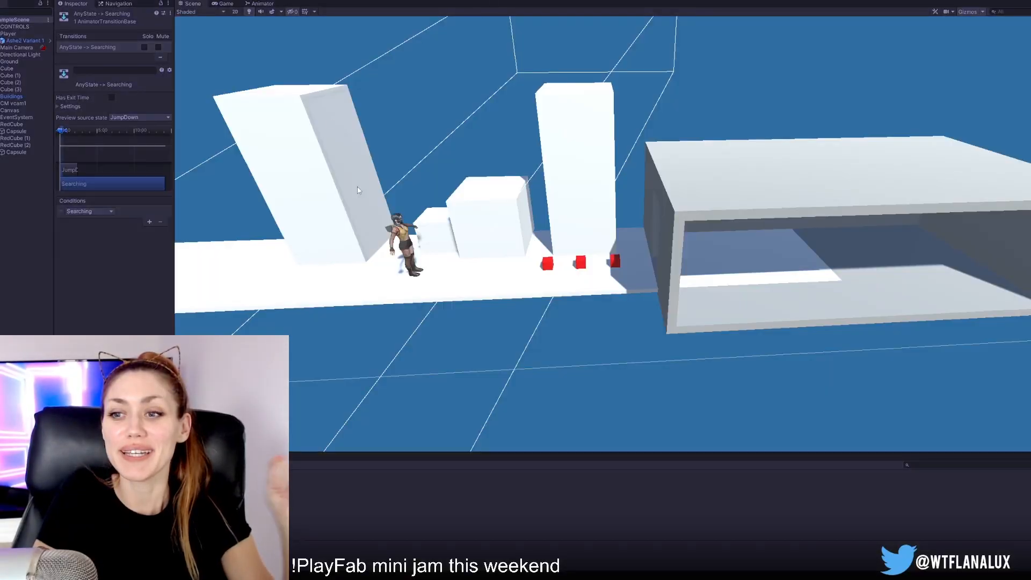
left_click(224, 4)
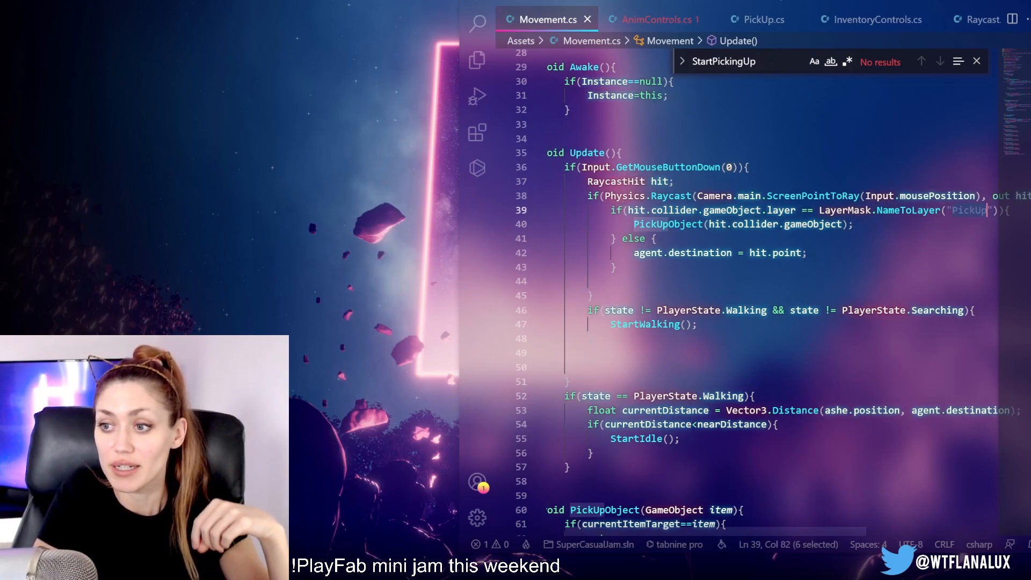
Step: Review PickUpObject in Movement.cs, highlighting its StartWalking and LookAt calls
scroll("down", 3)
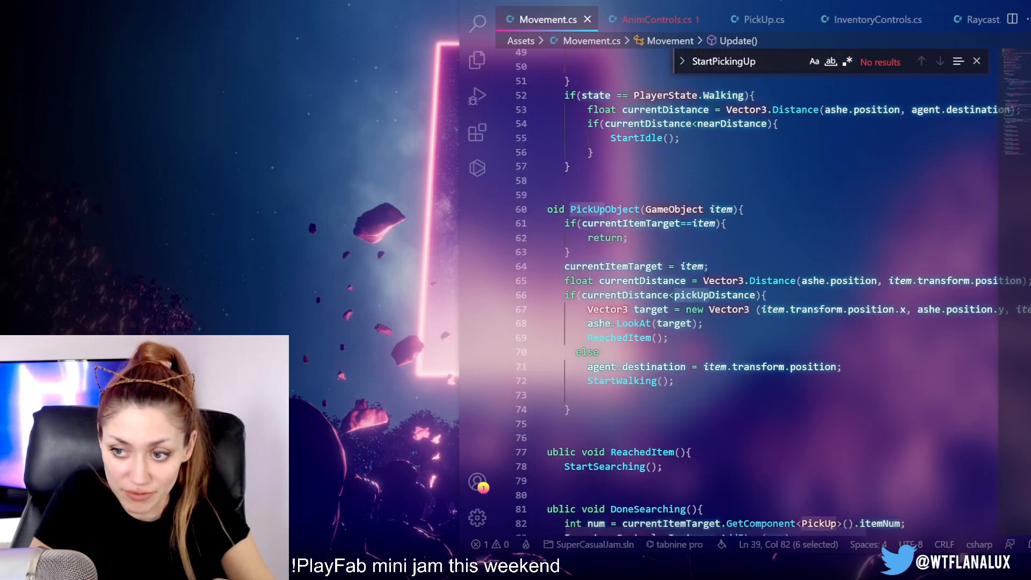
scroll("down", 3)
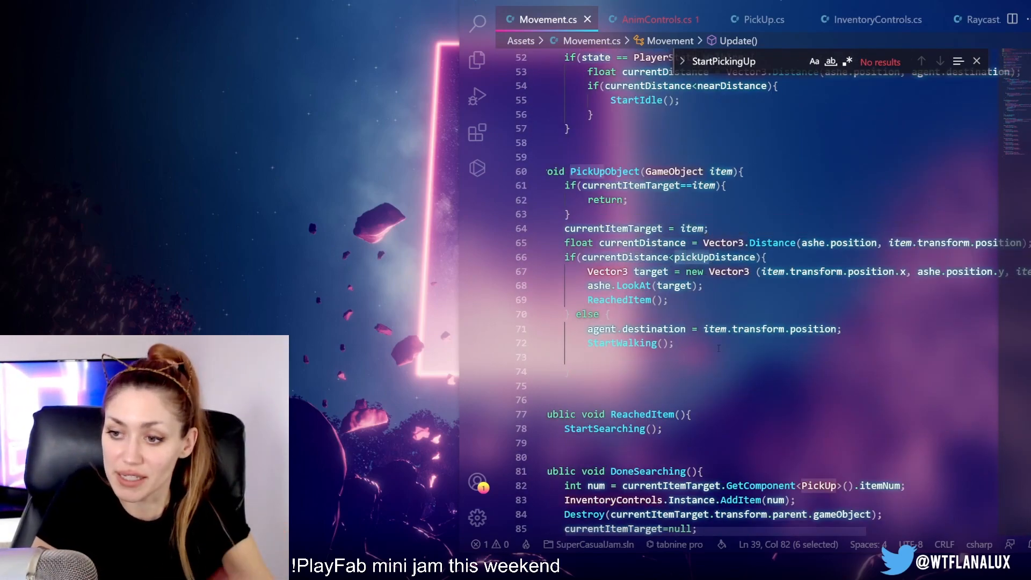
double_click(622, 342)
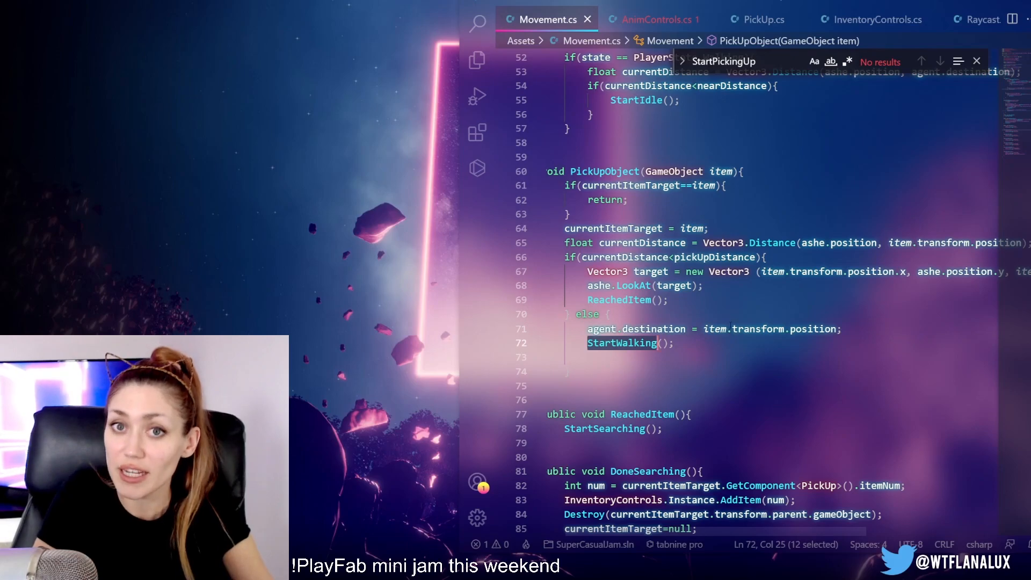
left_click(636, 286)
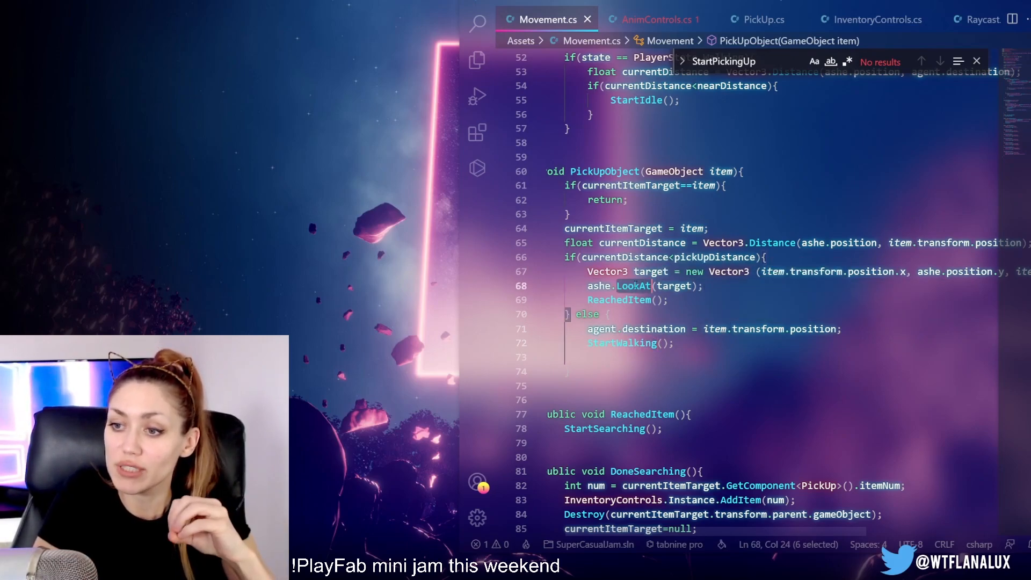
Step: Read on through ReachedItem and DoneSearching before returning to Unity's Game view
scroll("down", 3)
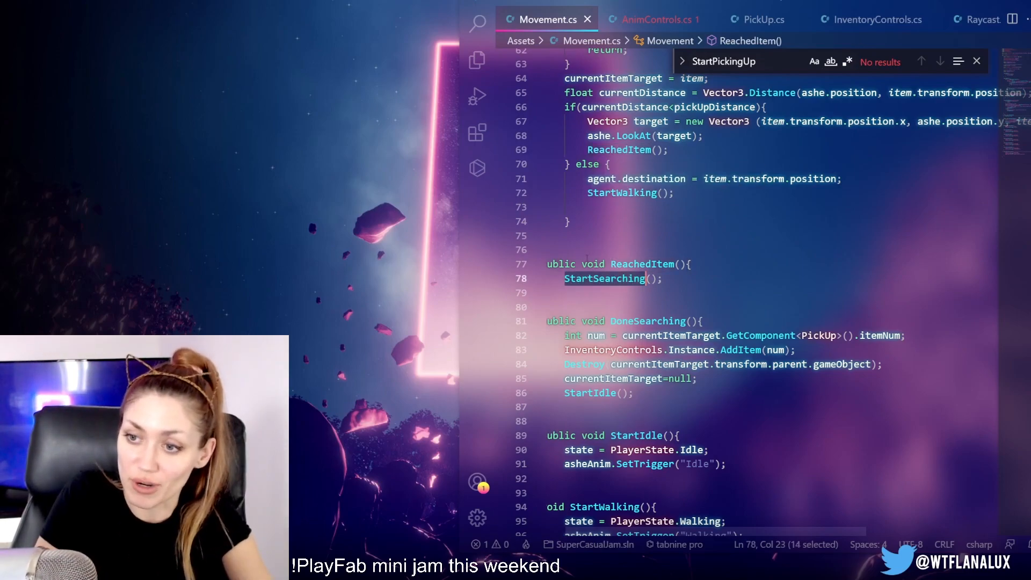
scroll("down", 3)
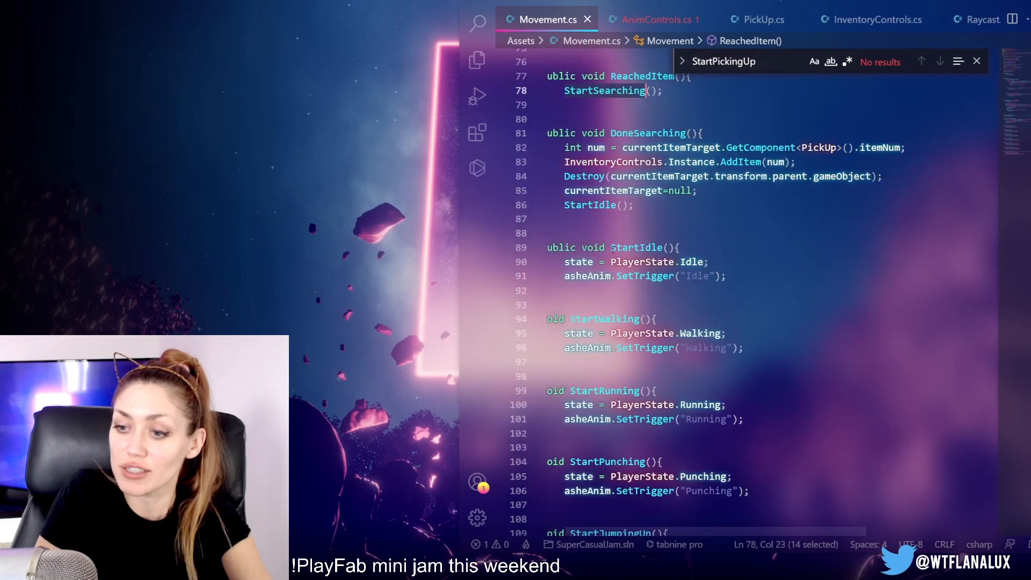
scroll("down", 3)
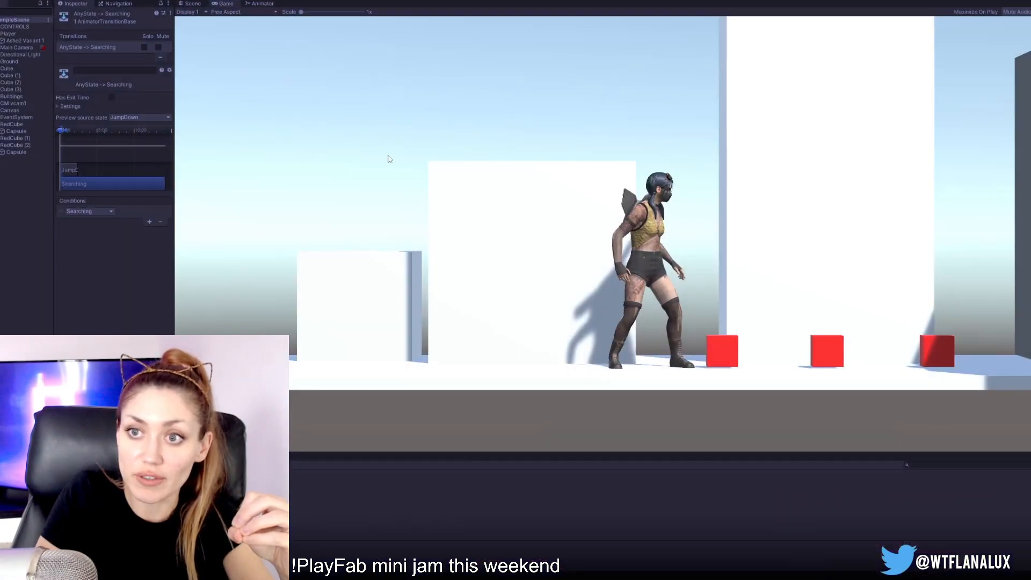
Step: Show the Animator state graph and select Ashe2 Variant 1 with its Animator and Anim Controls
left_click(262, 3)
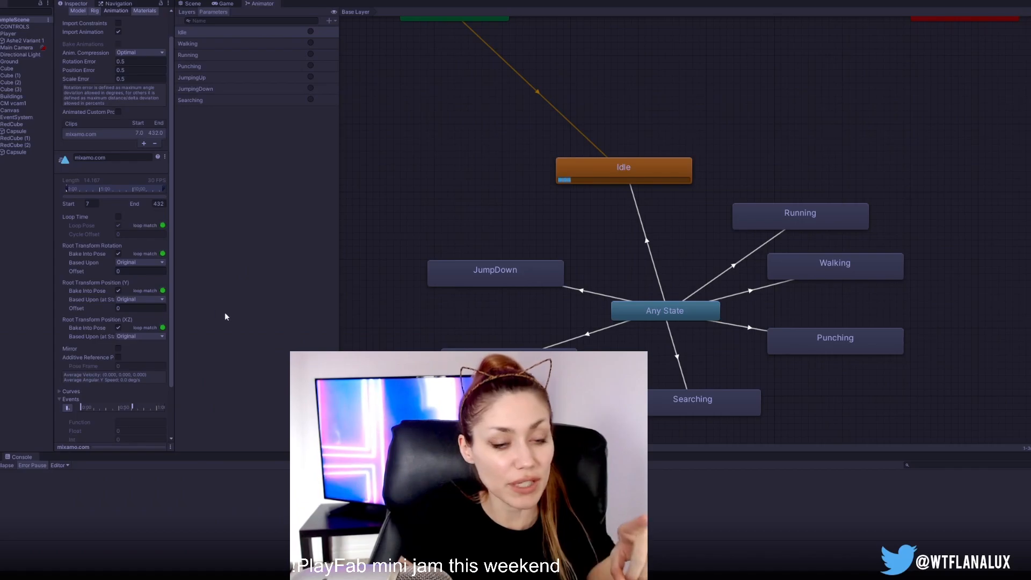
scroll("down", 3)
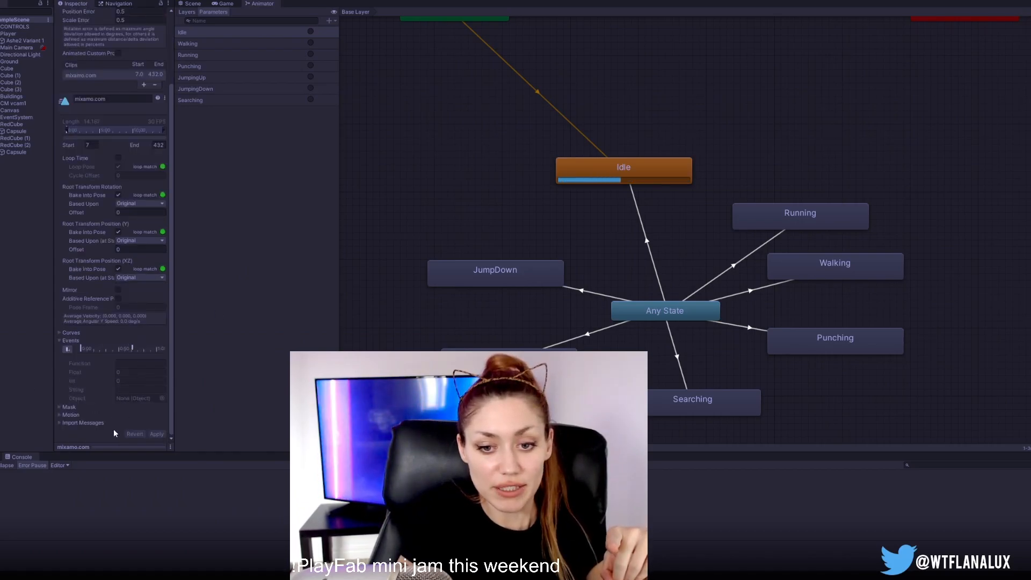
left_click(23, 40)
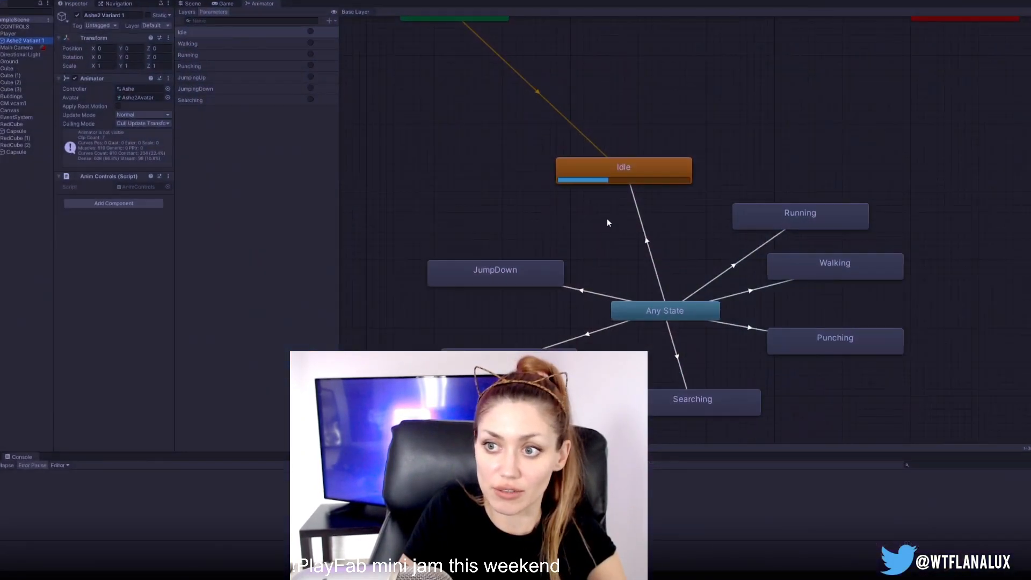
Step: Play the scene, click-moving the character to collect chips until the inventory reads Chips x2
left_click(222, 3)
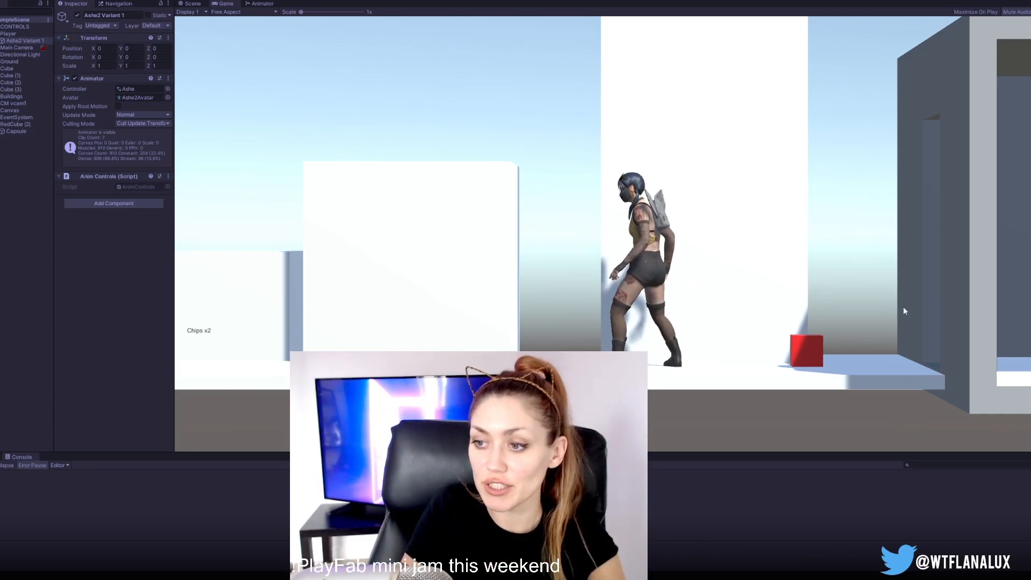
mouse_move(863, 345)
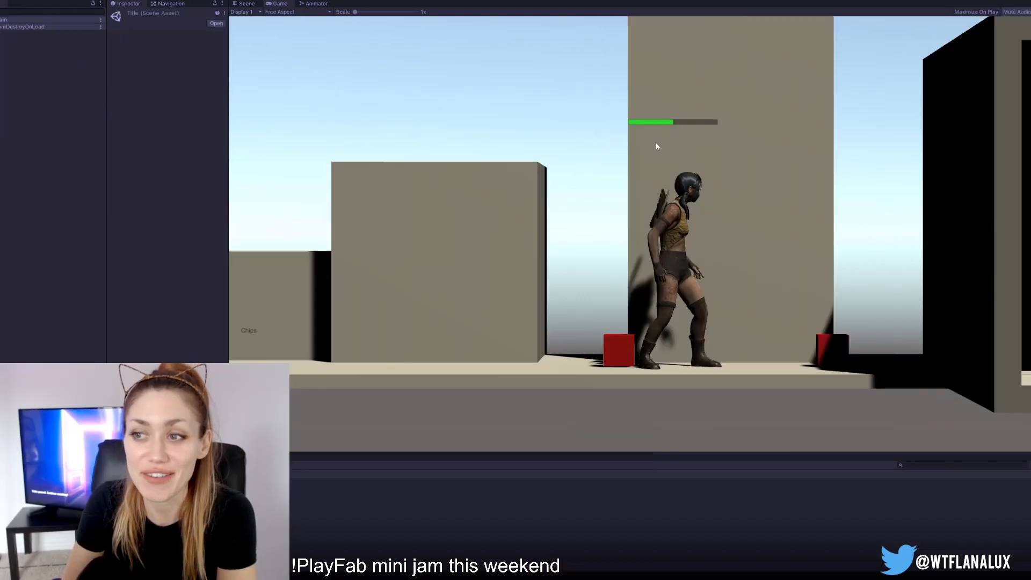
mouse_move(732, 130)
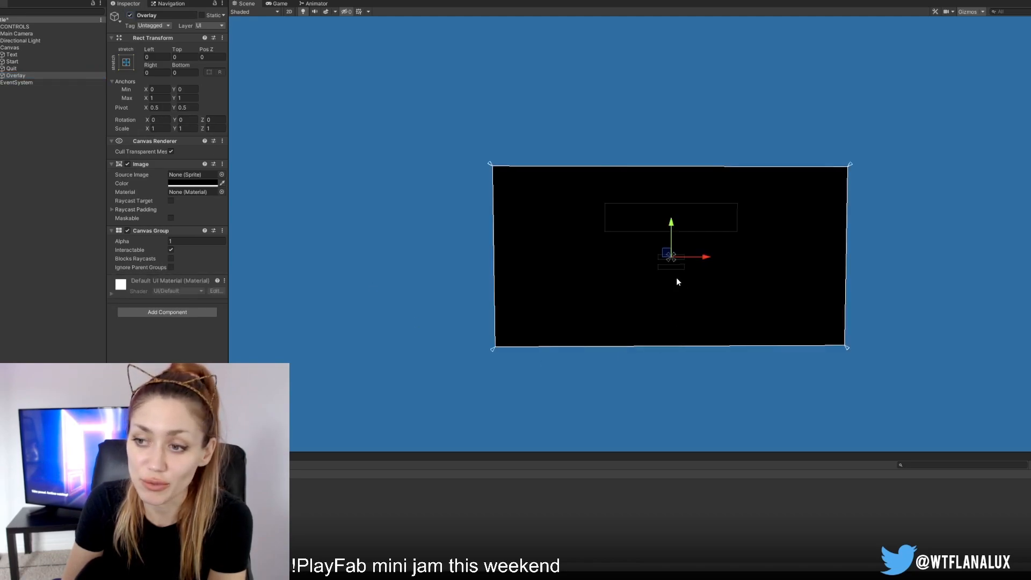
mouse_move(654, 257)
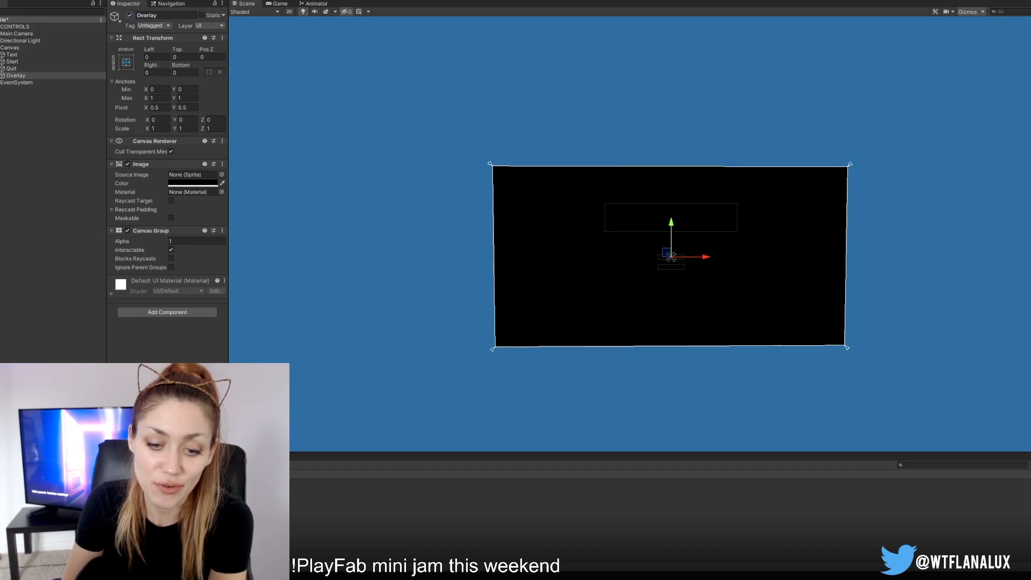
Step: Load the main game scene to inspect its black Overlay image and Canvas Group
left_click(13, 103)
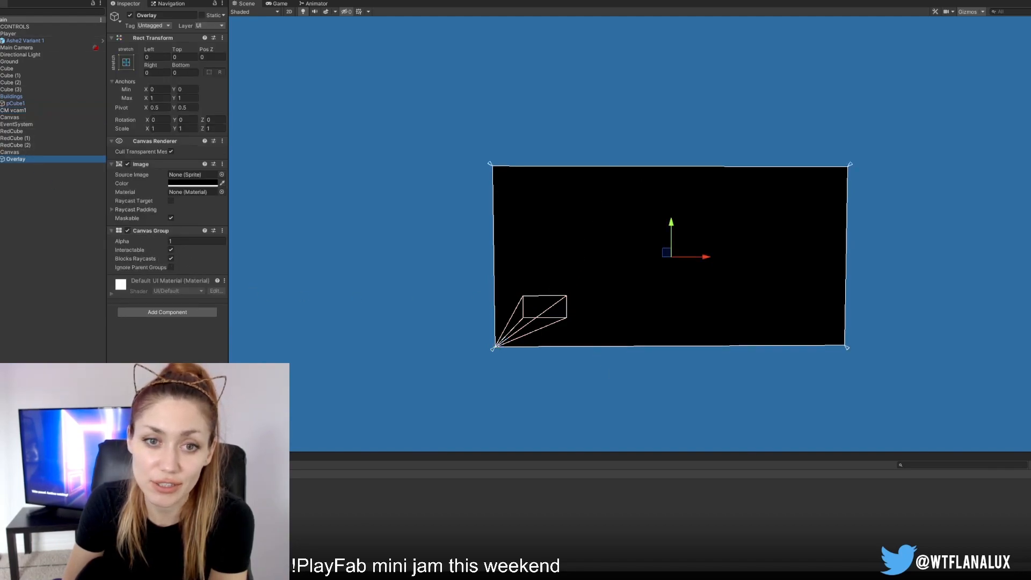
Step: Expand Player > Ashe > AsheHips down through the Spine4-Spine6 bones in the Hierarchy
left_click(14, 103)
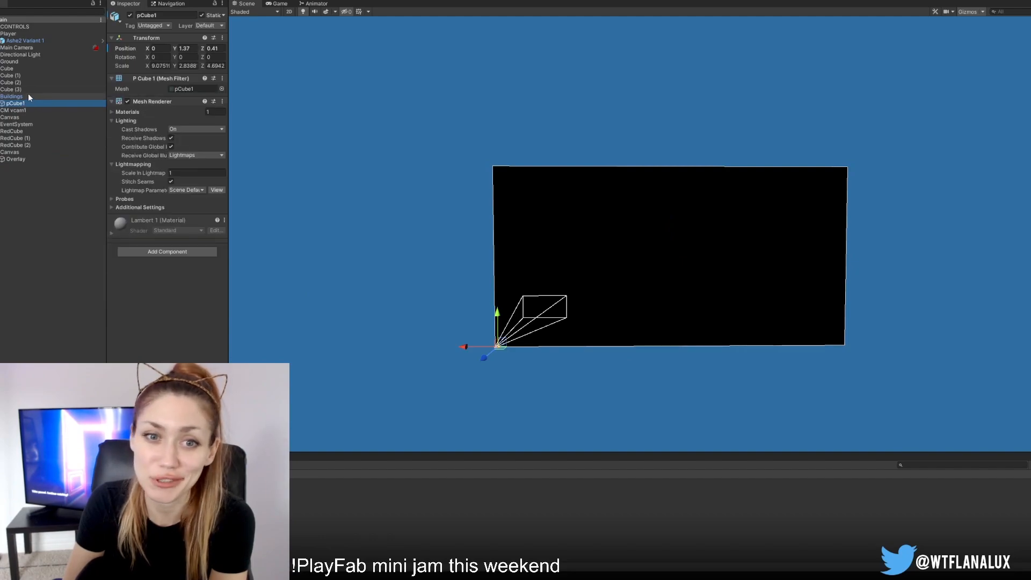
left_click(5, 39)
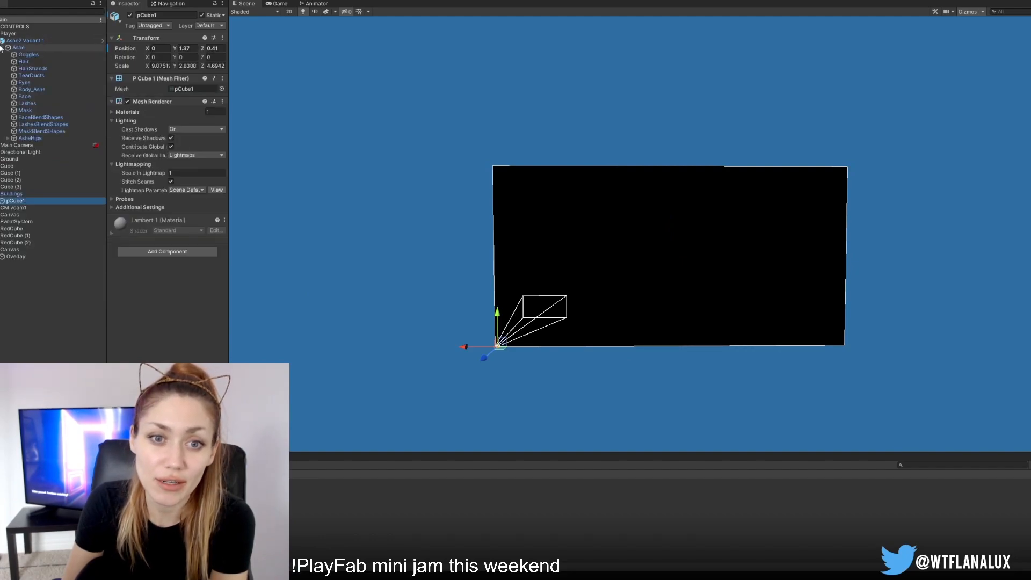
left_click(25, 39)
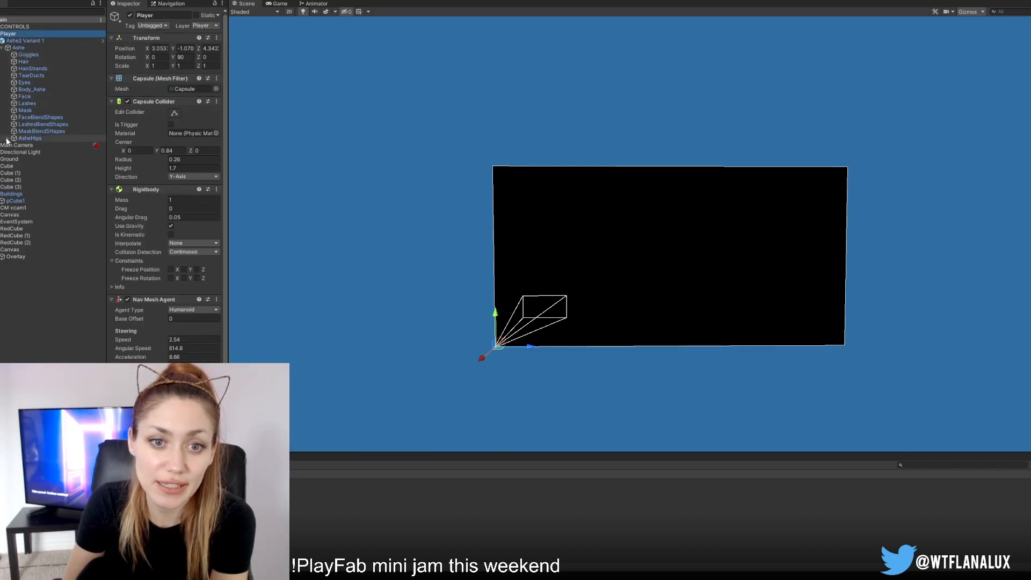
left_click(30, 139)
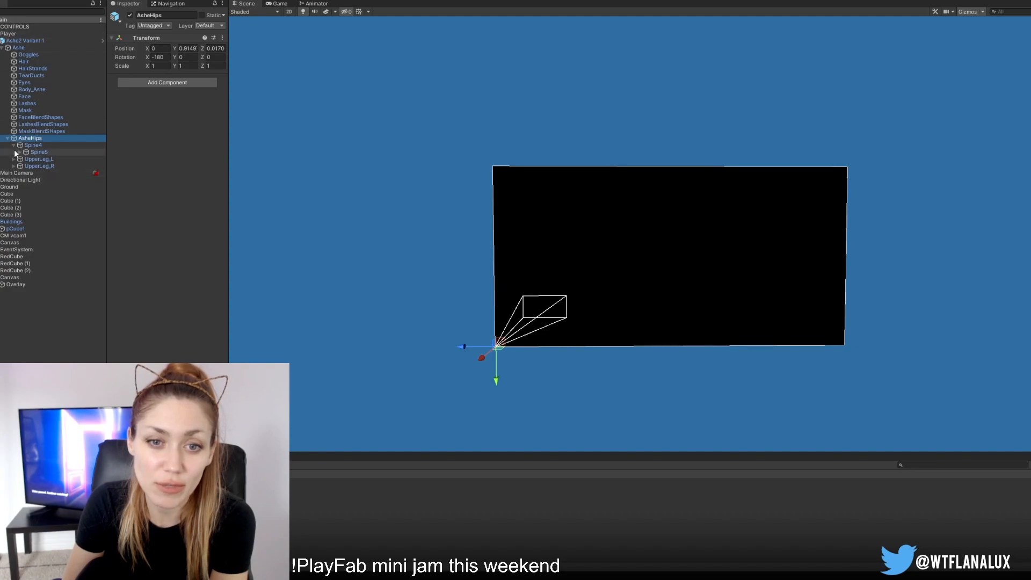
left_click(39, 151)
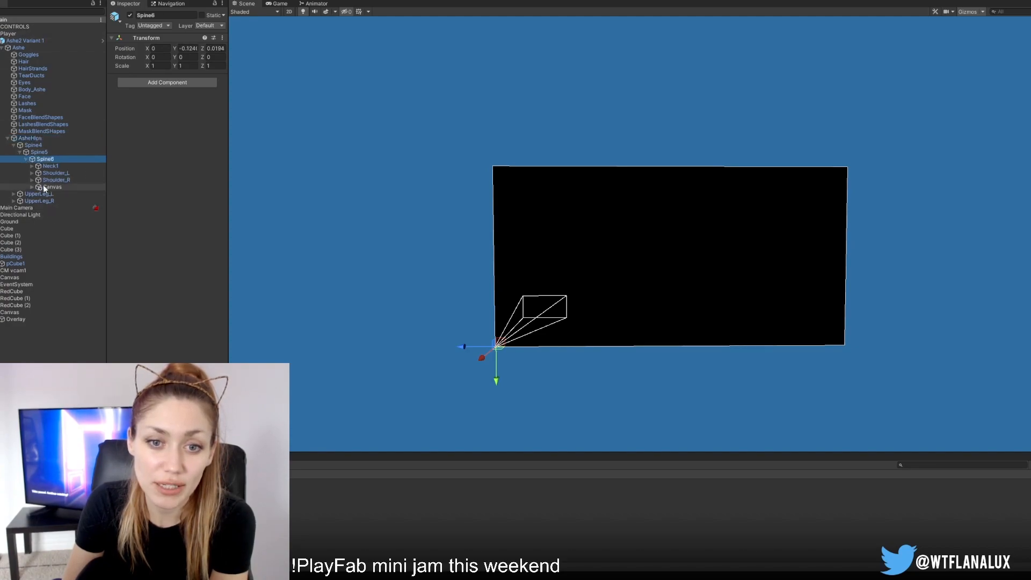
Step: Inspect the world-space health bar Canvas under Spine6, then run the title screen
left_click(53, 187)
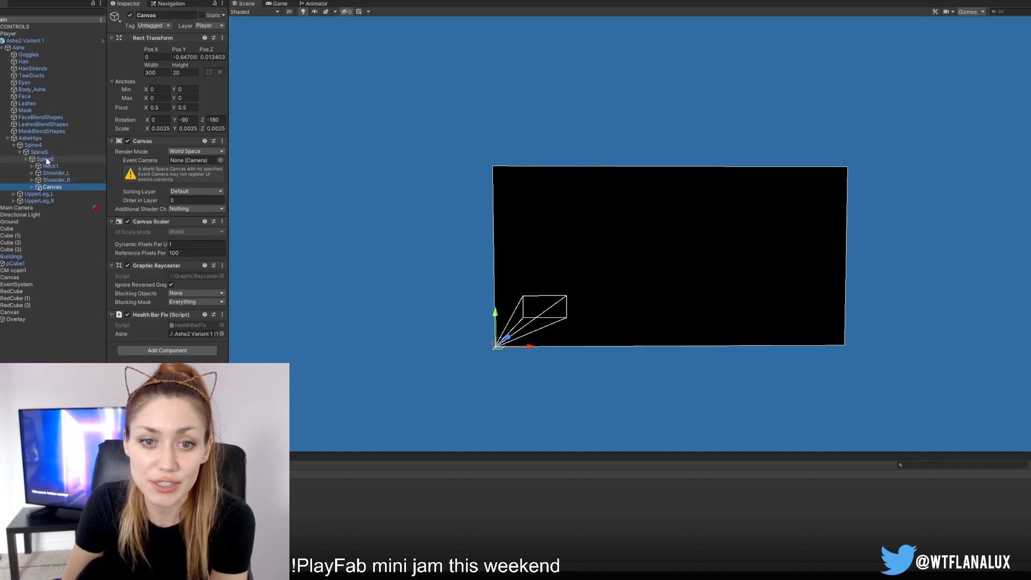
left_click(44, 159)
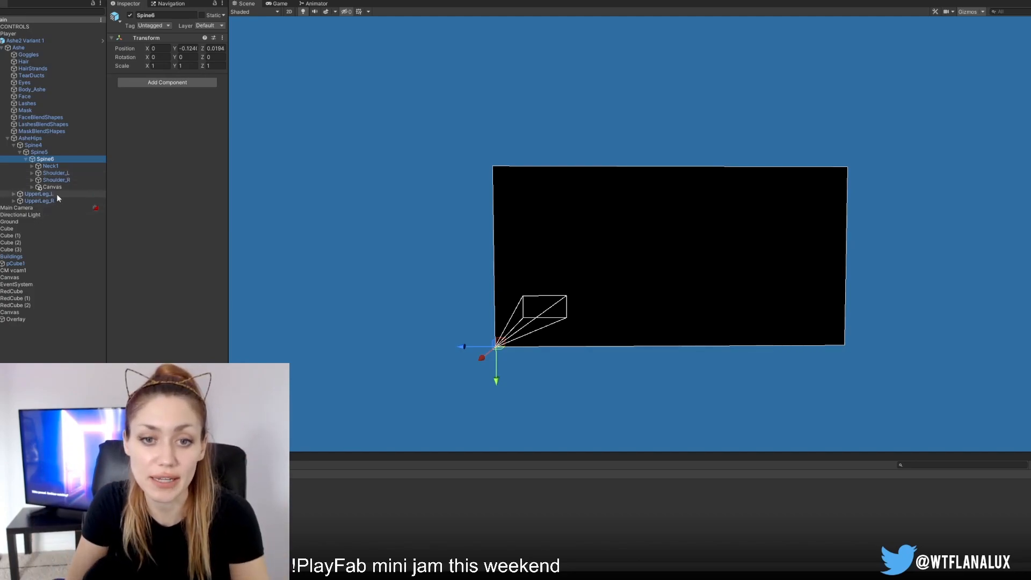
left_click(51, 187)
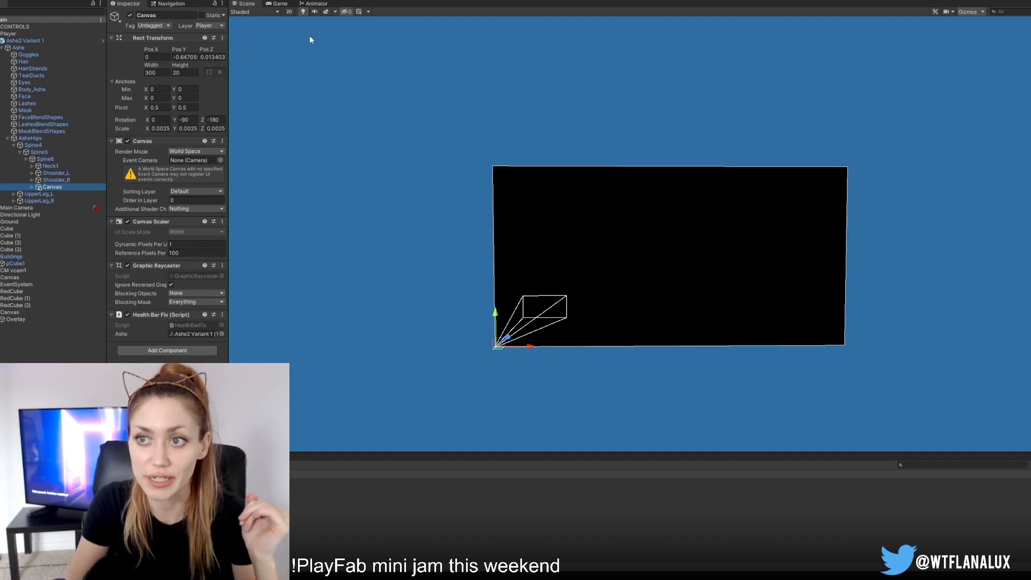
left_click(278, 3)
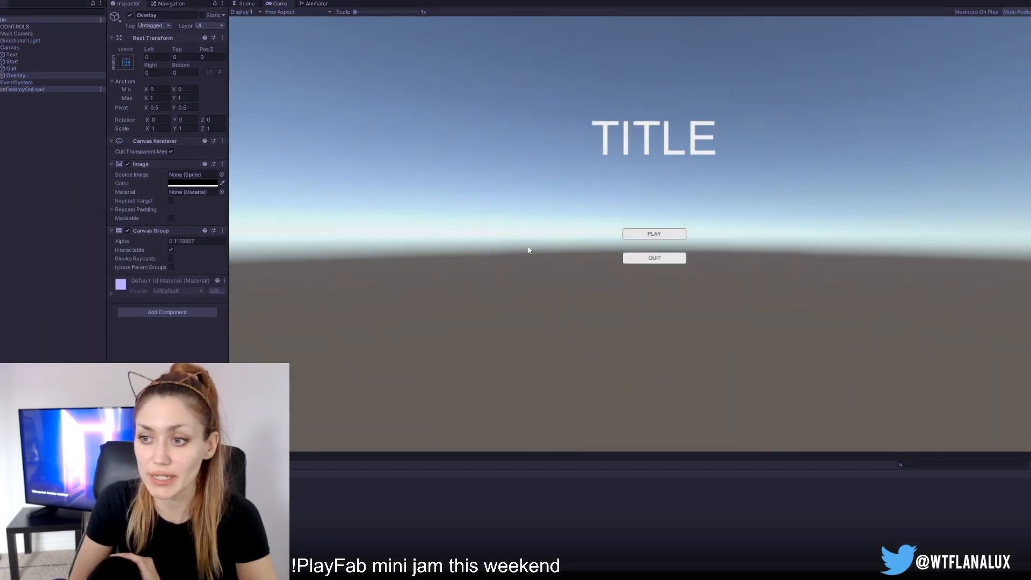
mouse_move(654, 233)
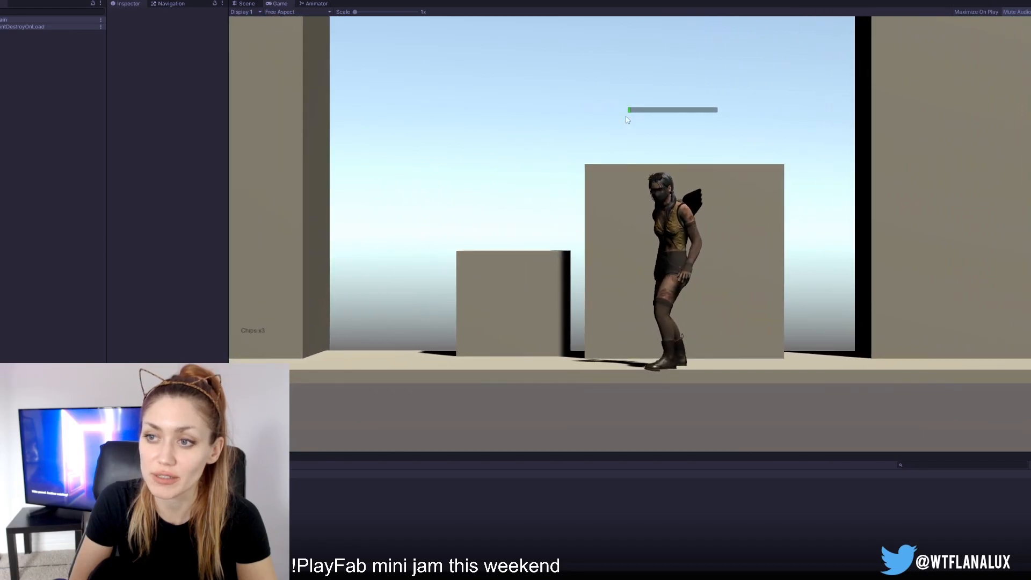
Step: Stop Play mode after collecting chips with the health bar overhead
left_click(469, 9)
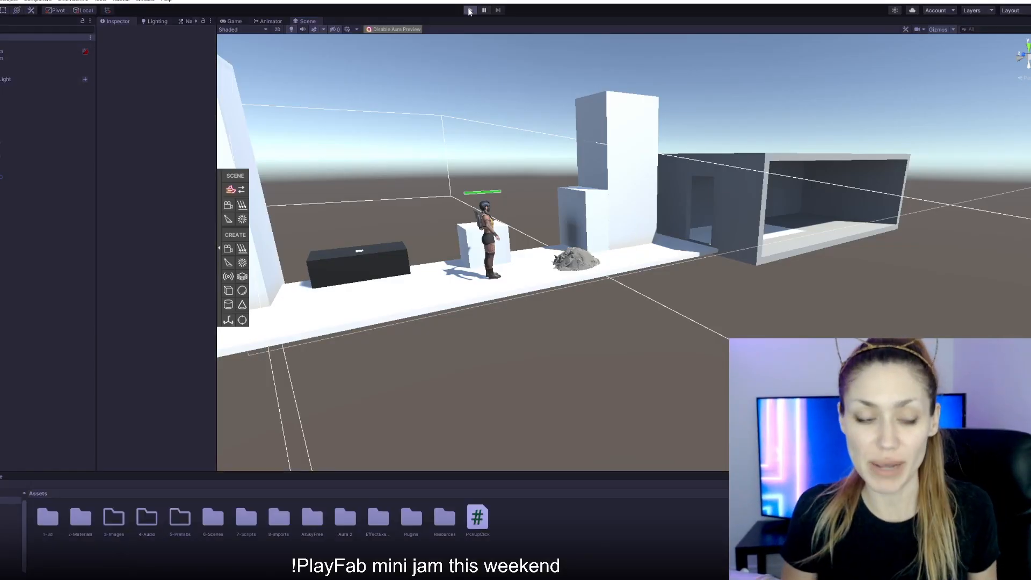
Step: Play the updated scene with the bed and rubble pile
left_click(470, 10)
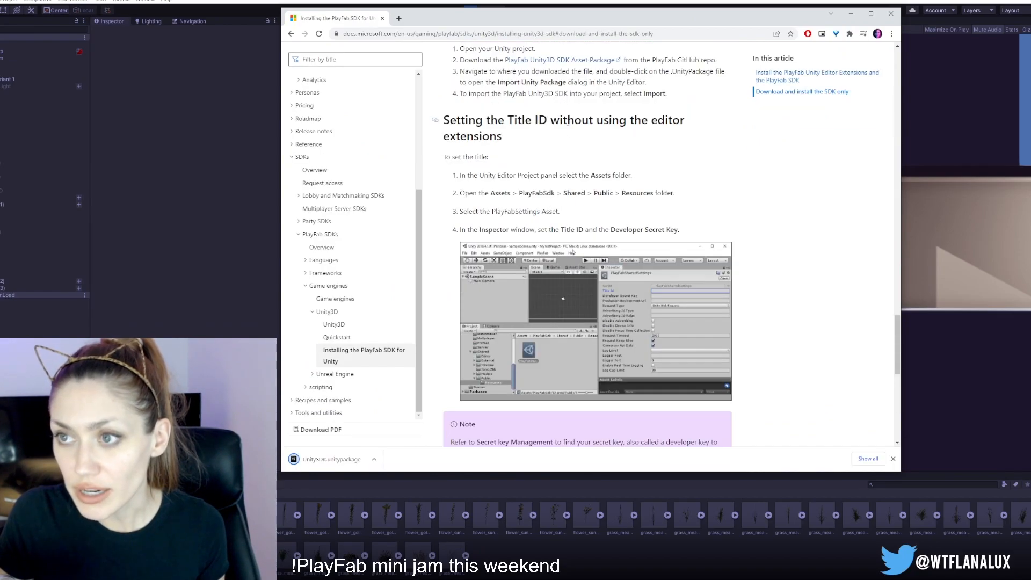
Step: Import the downloaded PlayFabEditorExtensions package into the Unity project
left_click(337, 338)
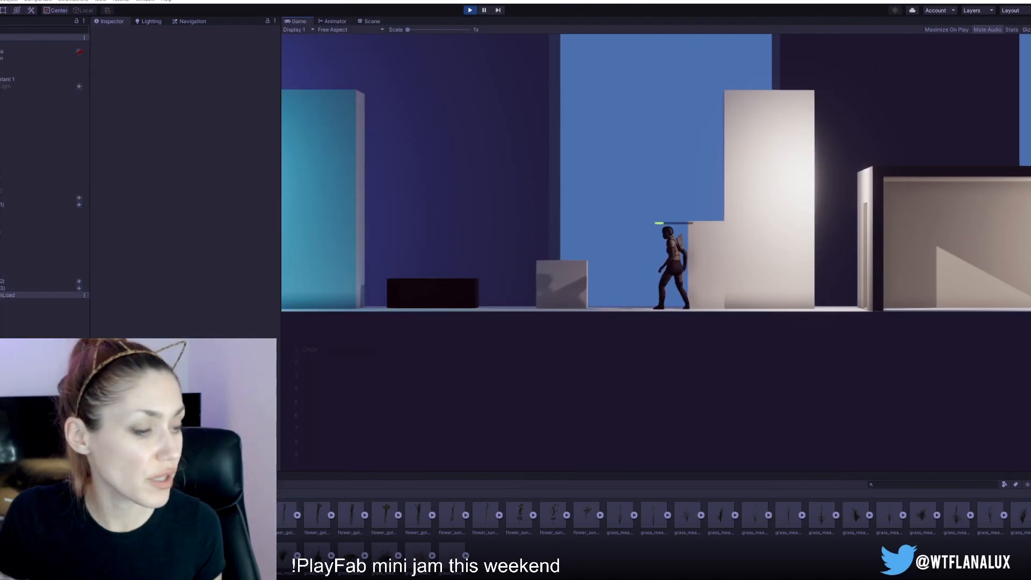
left_click(371, 21)
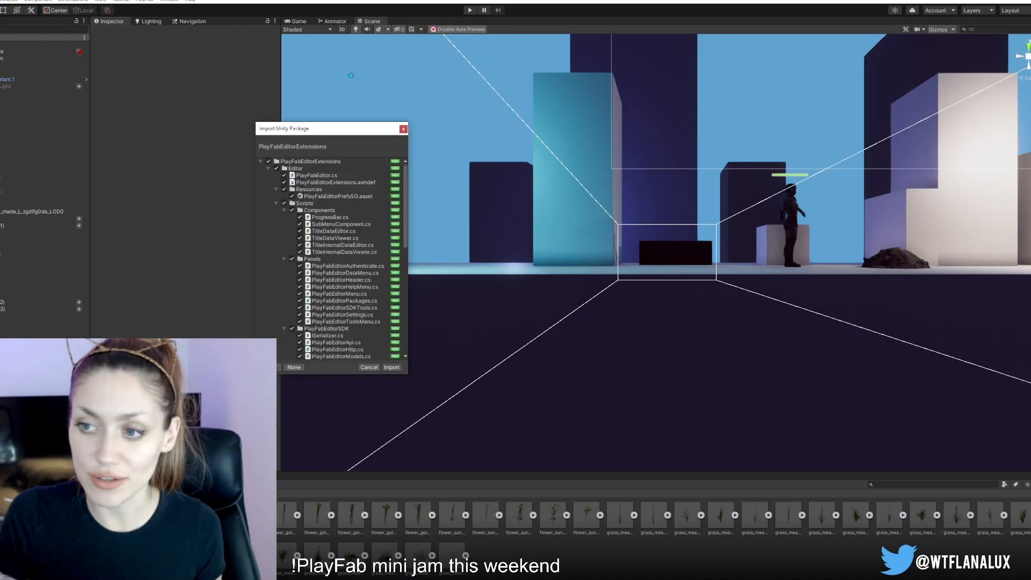
left_click(391, 367)
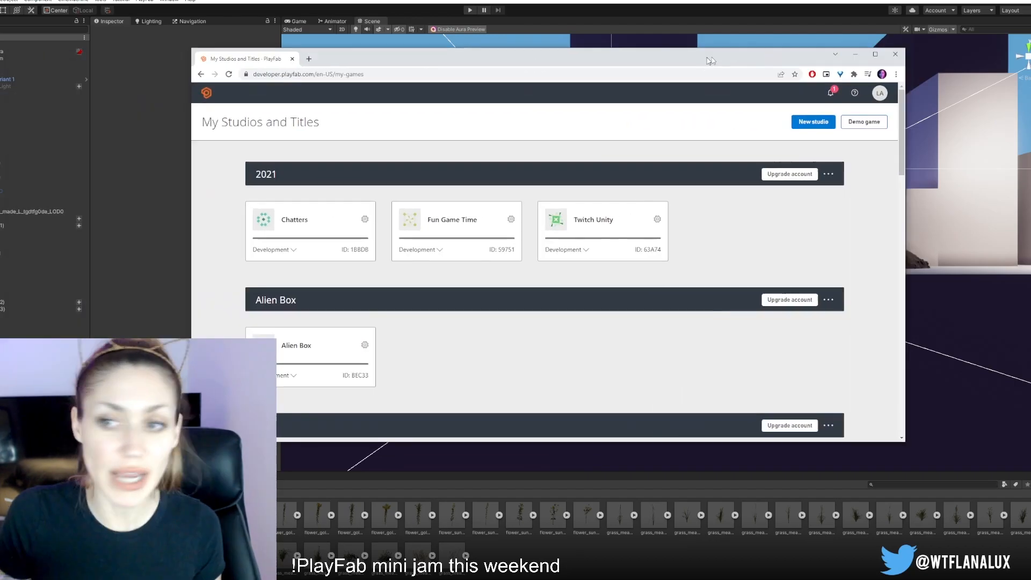
Step: Create a new PlayFab title named Vo-ID C19 with Simulation genre targeting Windows
left_click(813, 122)
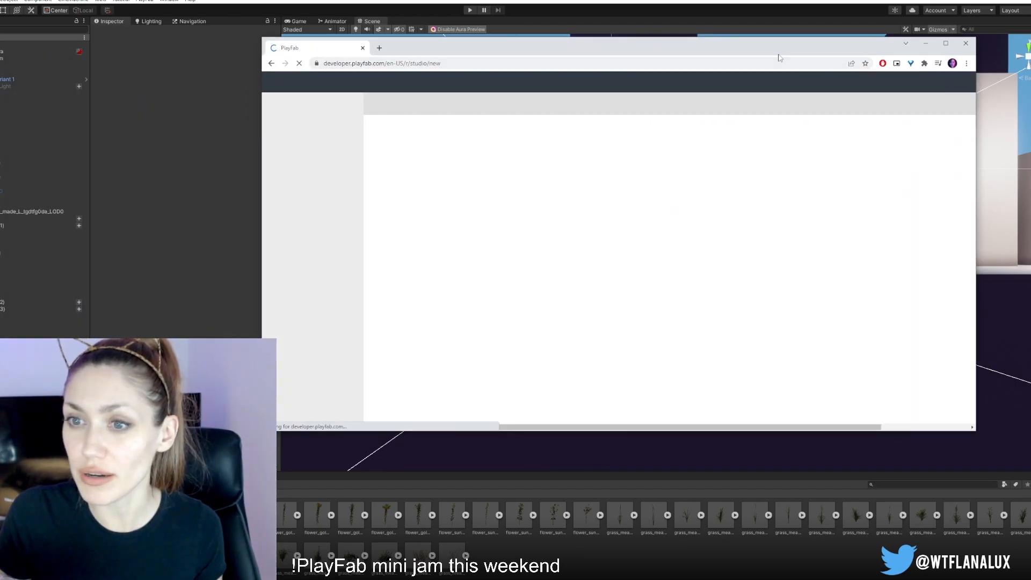
left_click(965, 43)
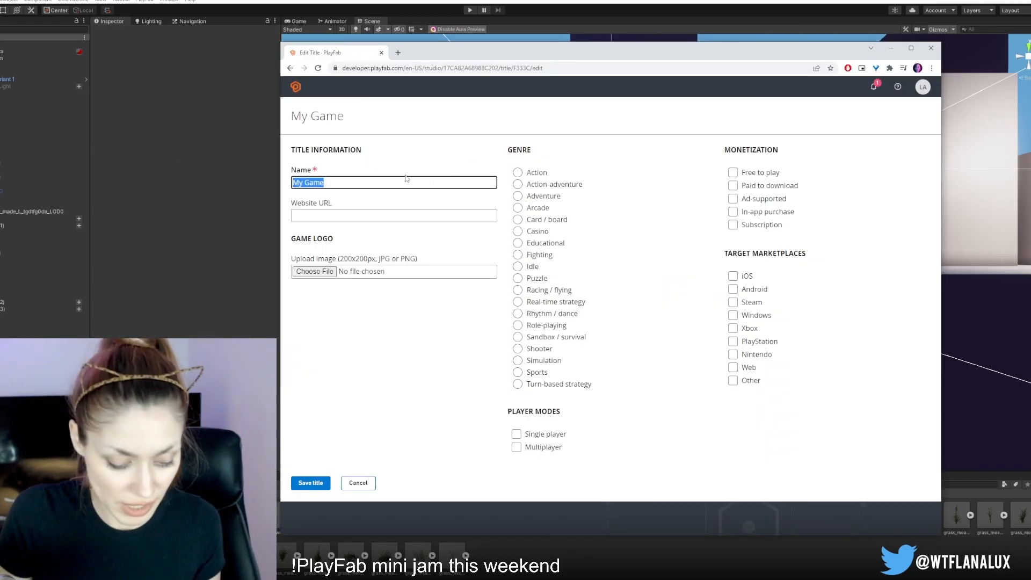
type("Vo-ID")
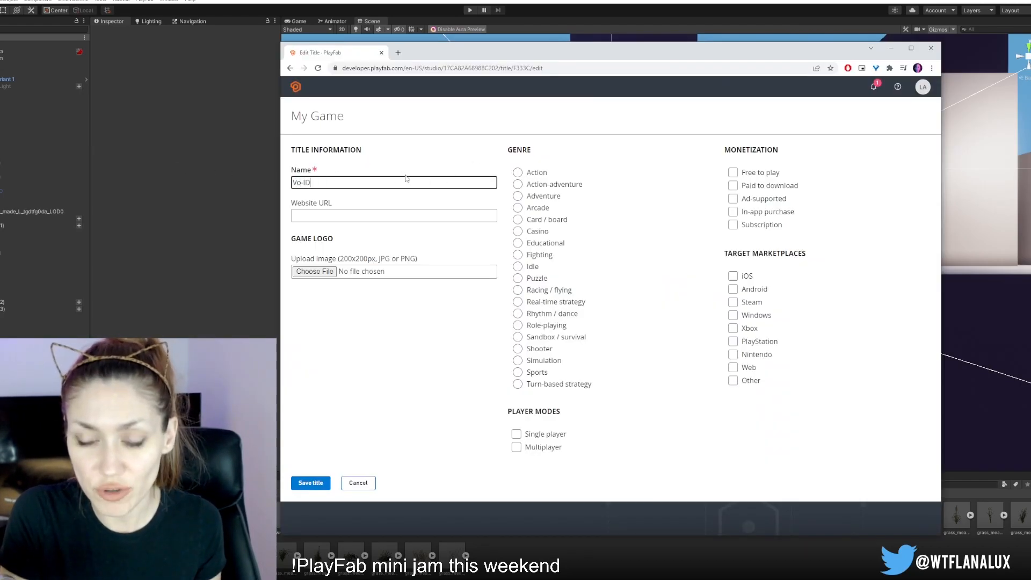
type("C19")
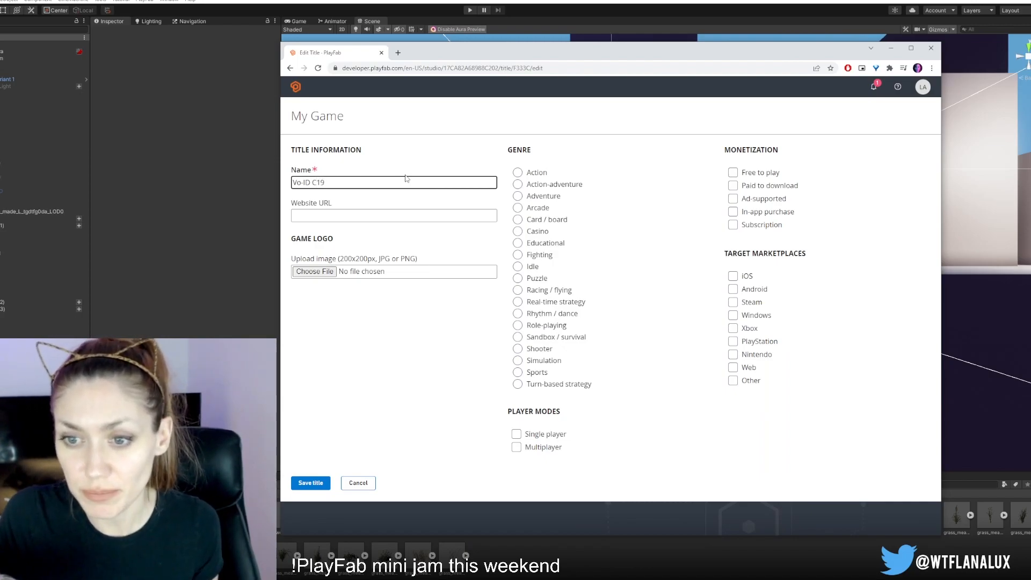
left_click(518, 361)
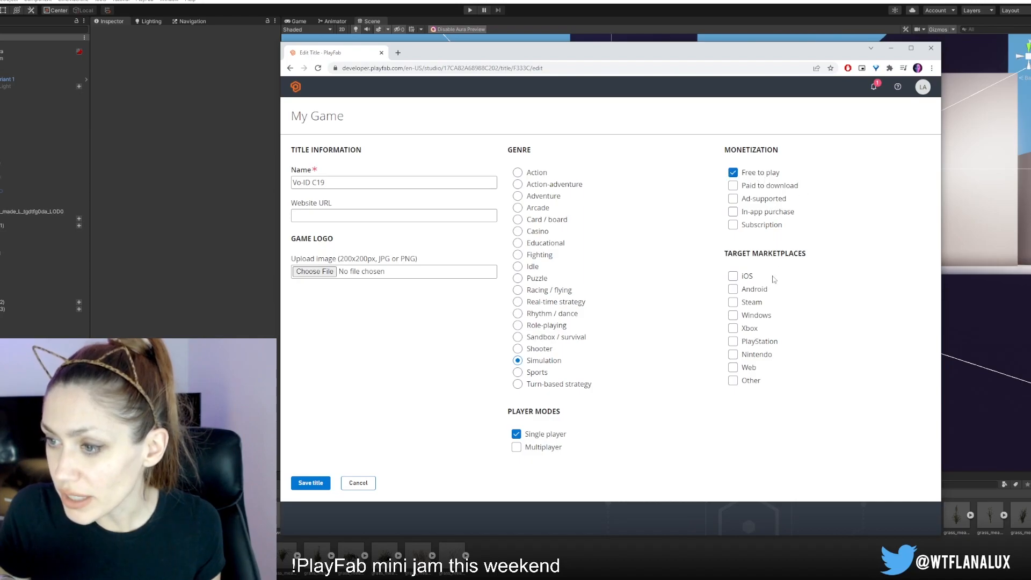
left_click(733, 315)
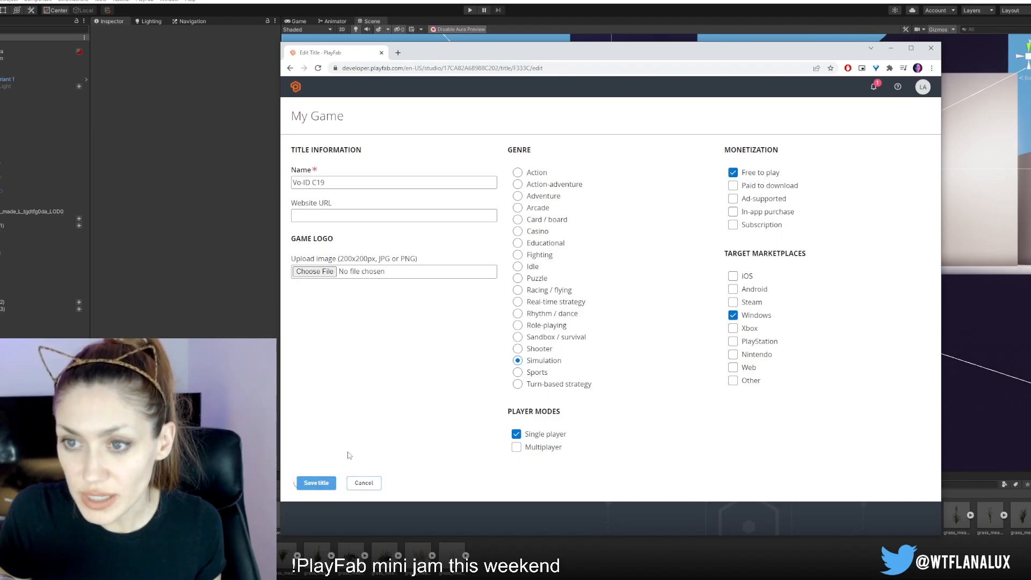